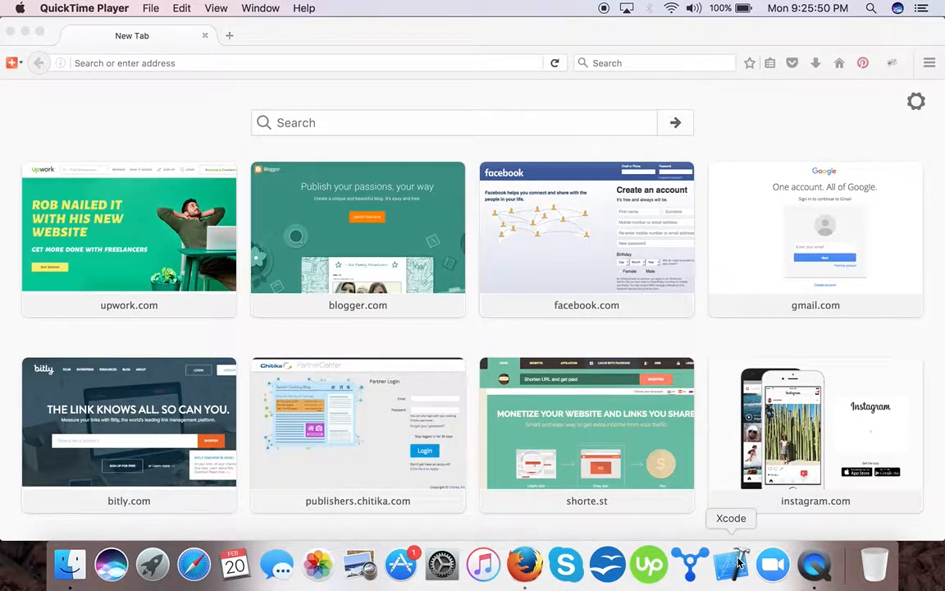
- Start a new Xcode project using the Single View Application template
click(730, 564)
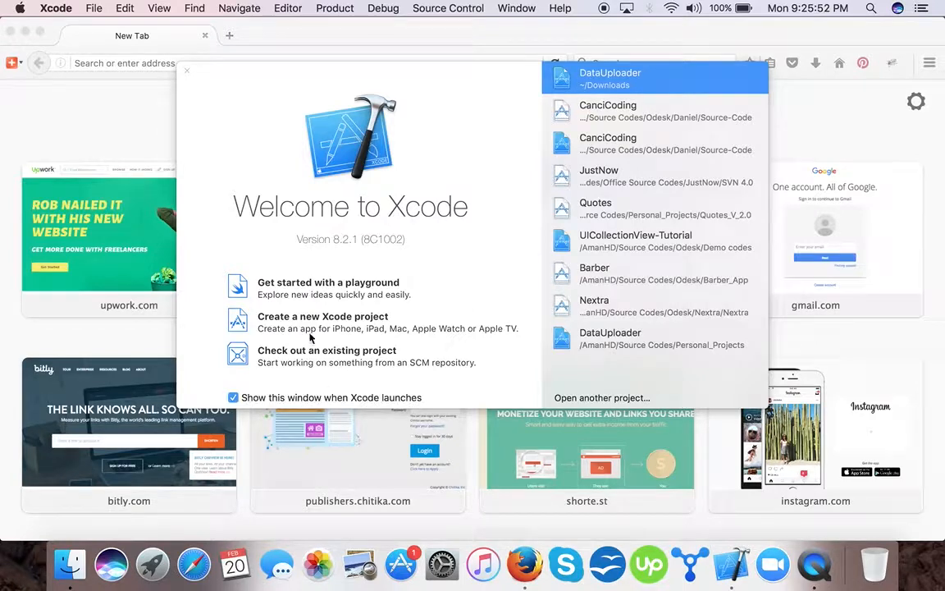
click(321, 315)
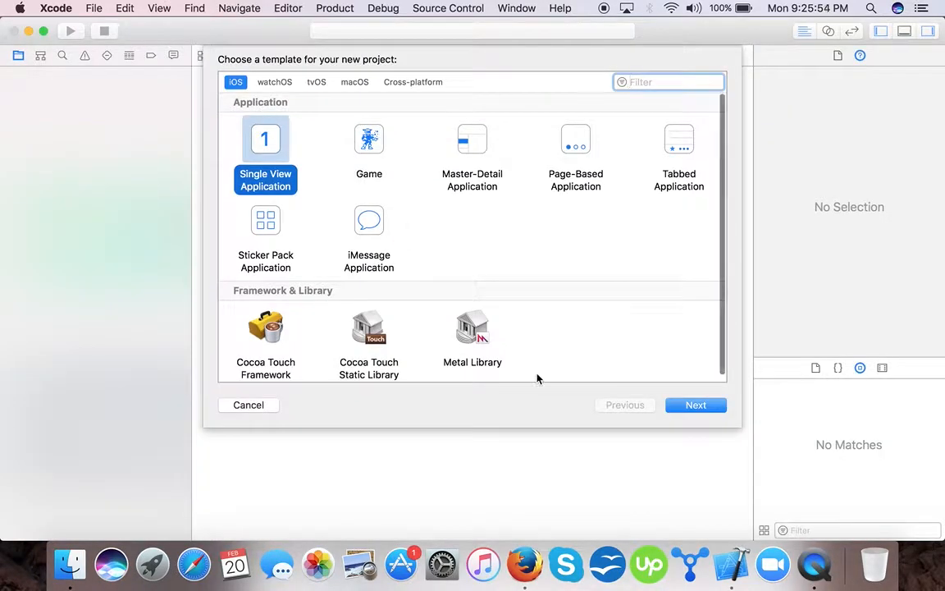
click(695, 404)
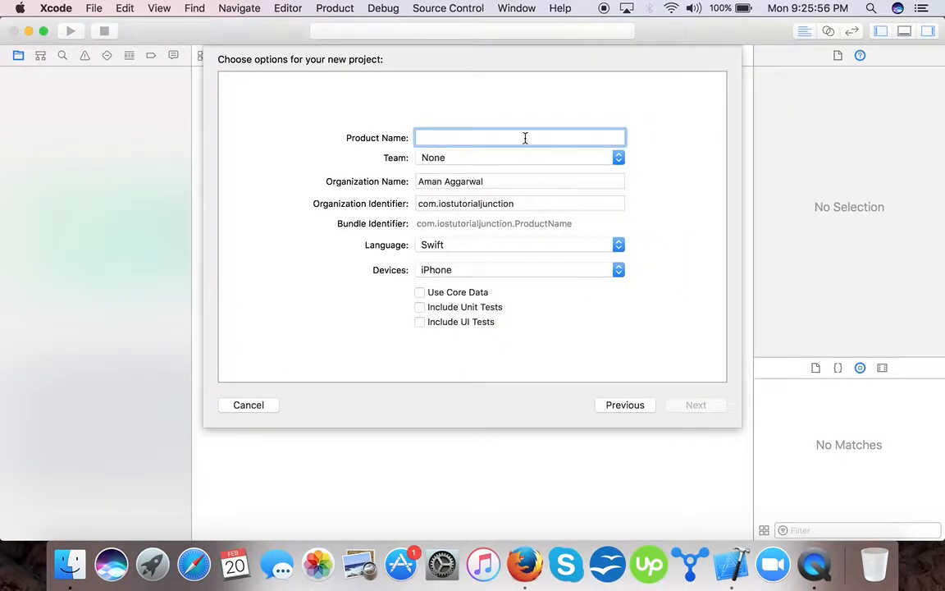
- Name the project Uitableview-Demo in Swift and create it in the Demo codes folder
text(Uita)
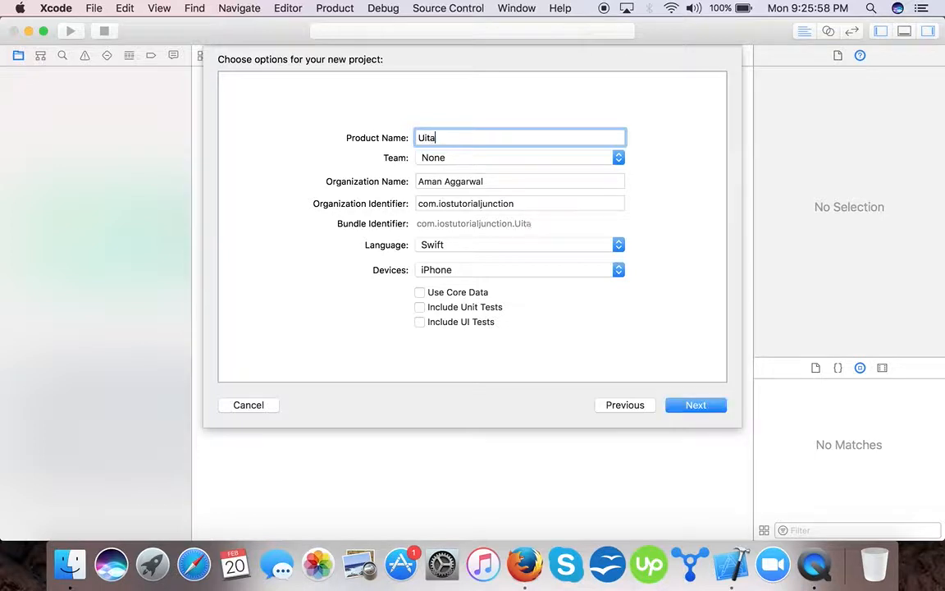
text(bleview-D)
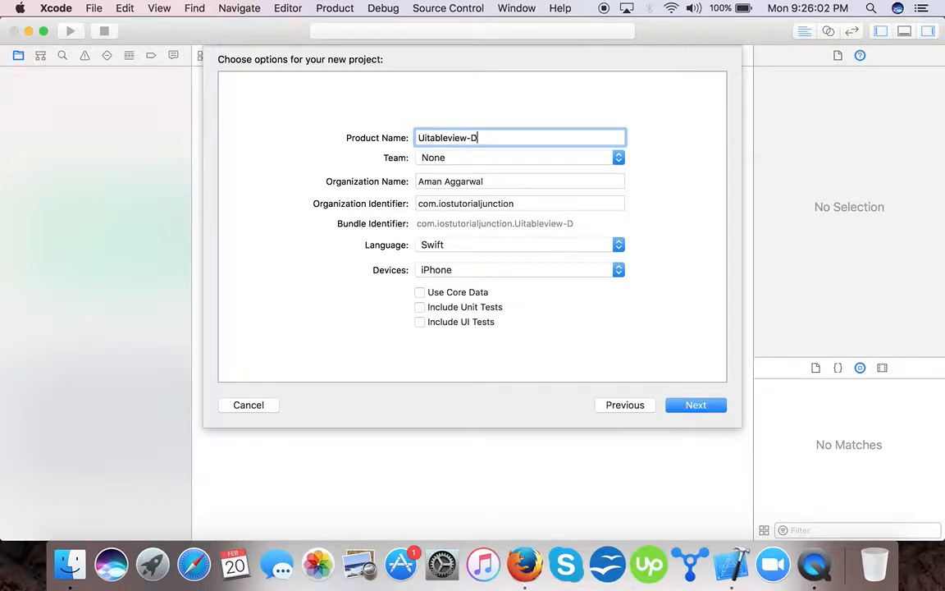
click(519, 245)
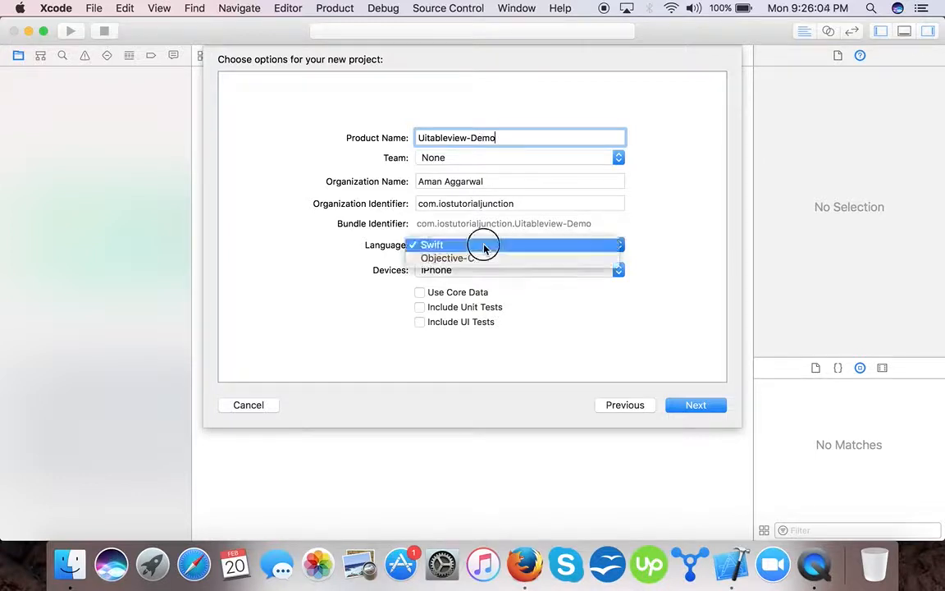
click(431, 244)
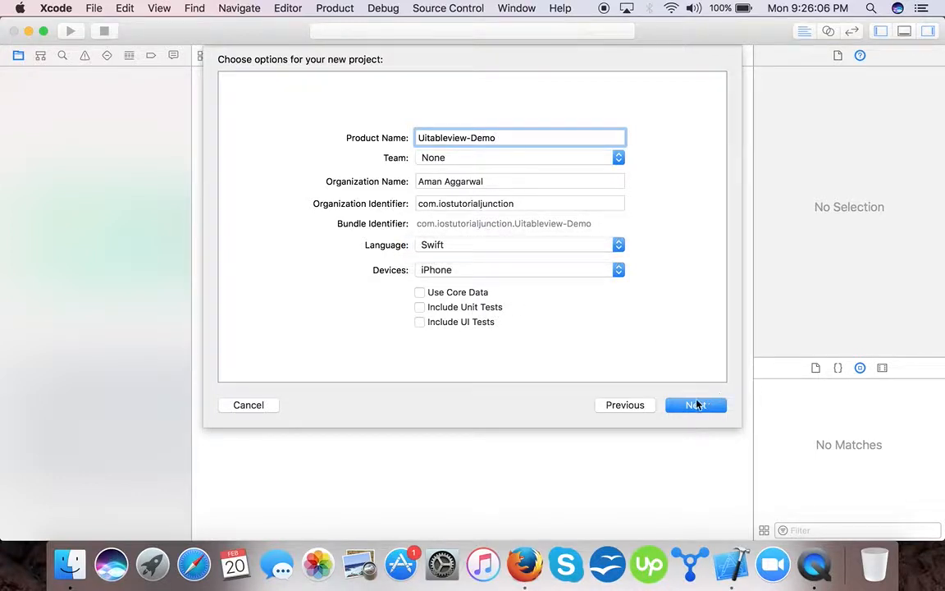
click(696, 403)
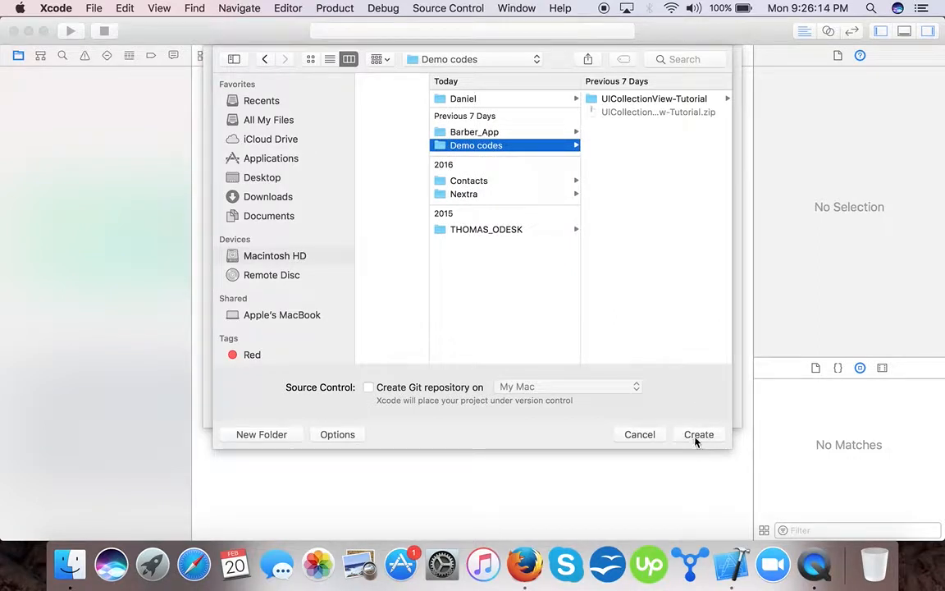
click(698, 433)
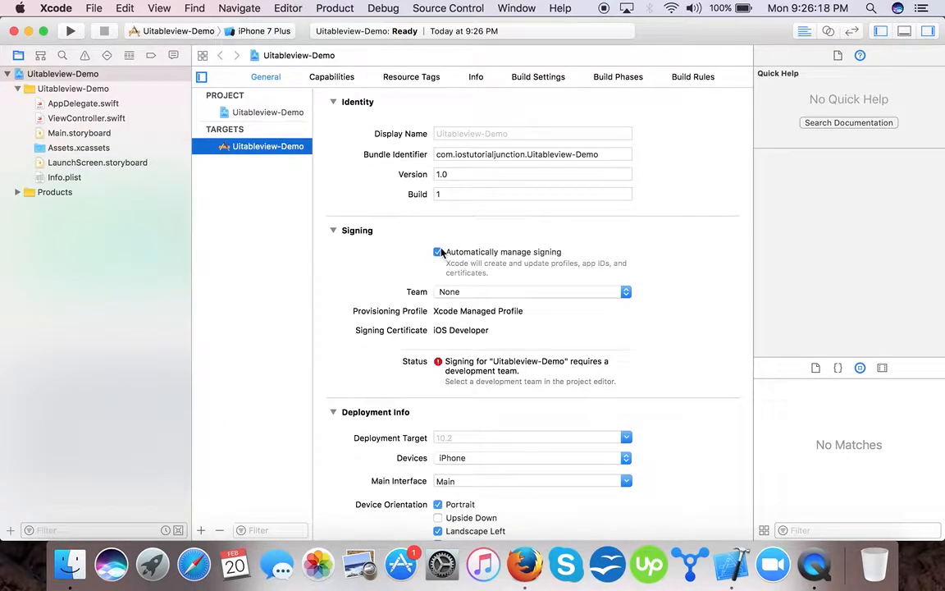
- Disable automatic signing and switch to editing ViewController.swift
click(438, 253)
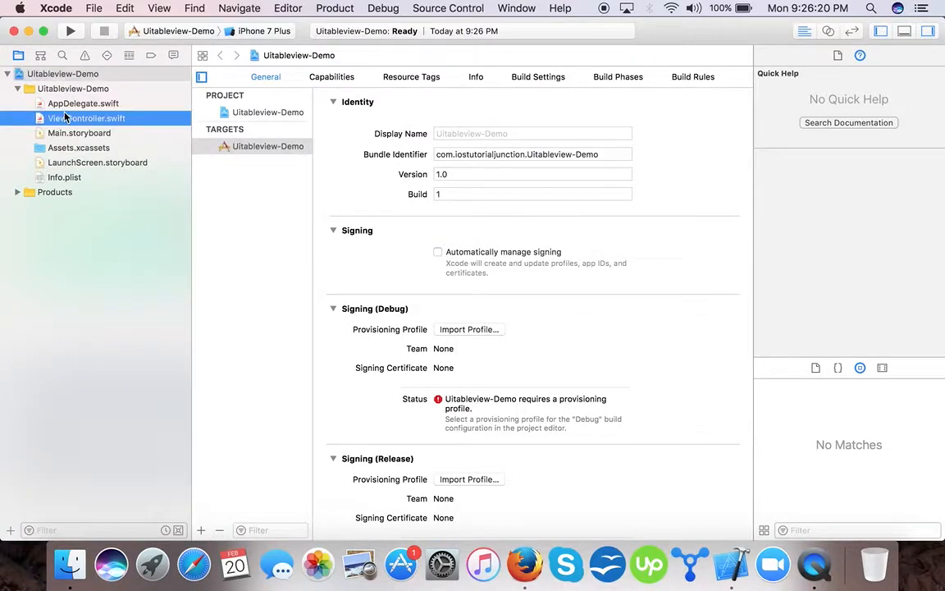
click(87, 118)
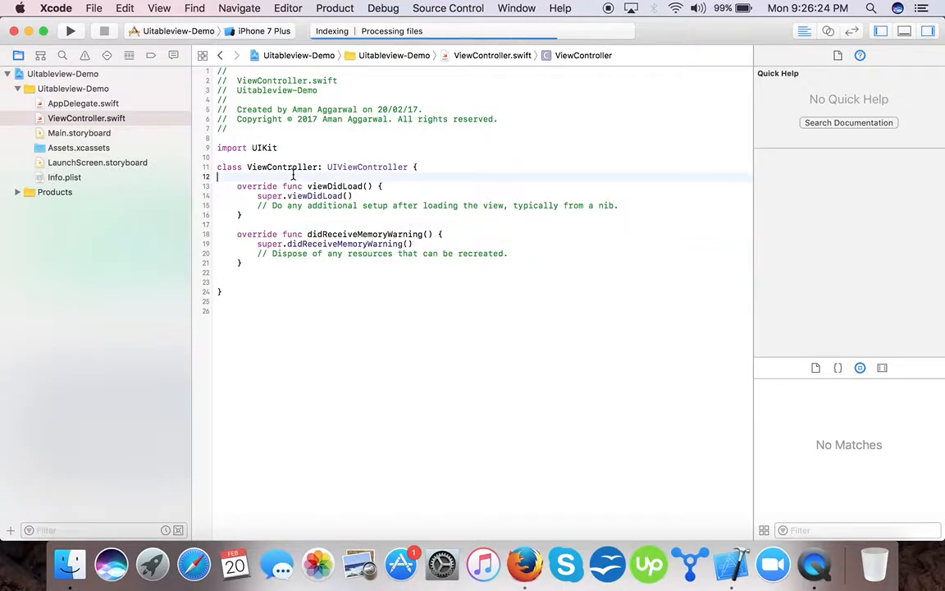
text(@ib)
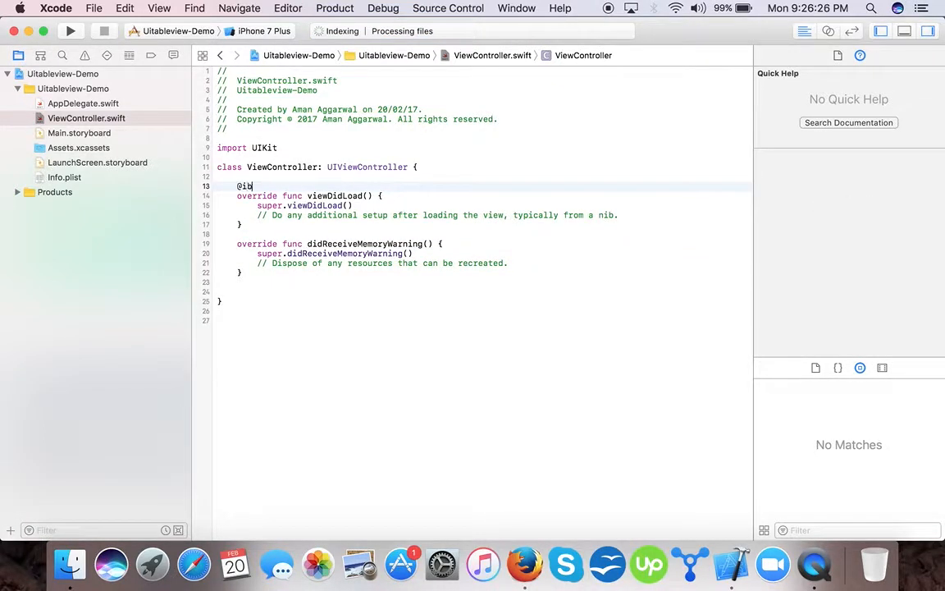
text(Boutlet)
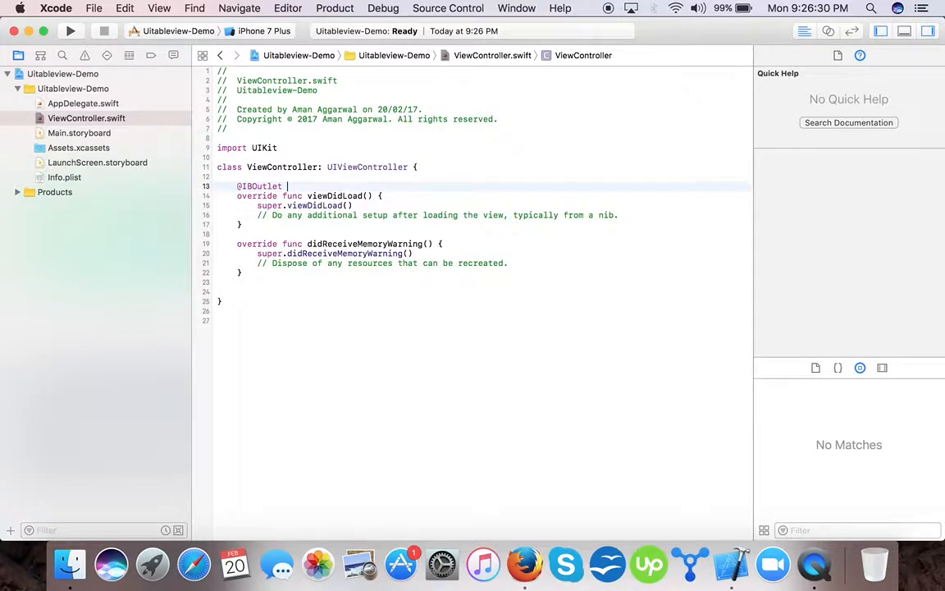
text(tbl)
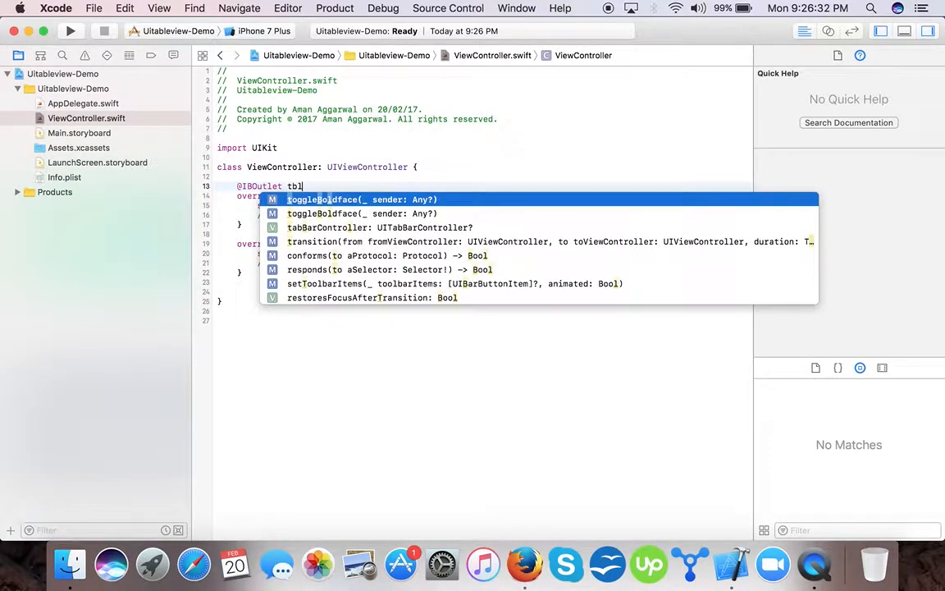
text(Demo: ui)
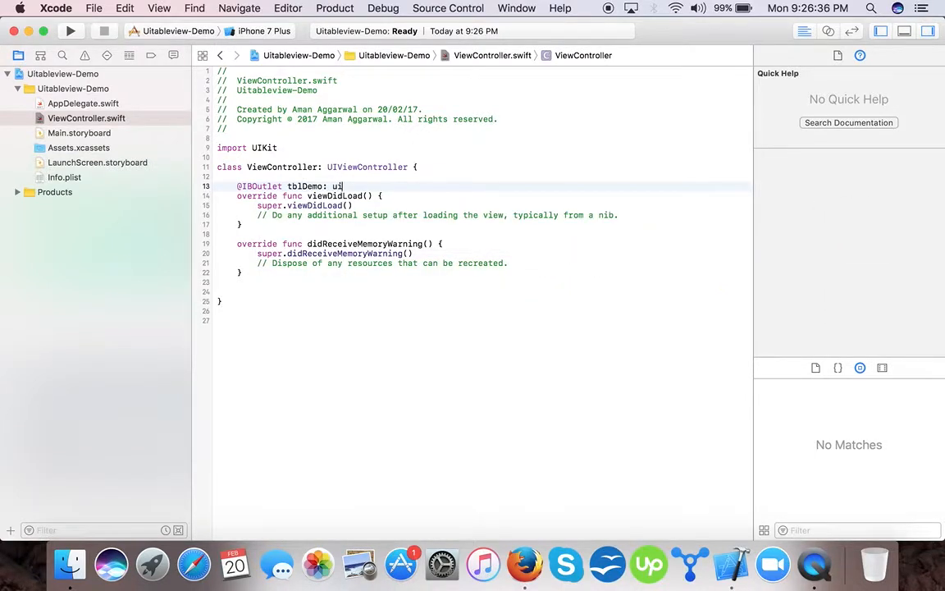
text(tablev)
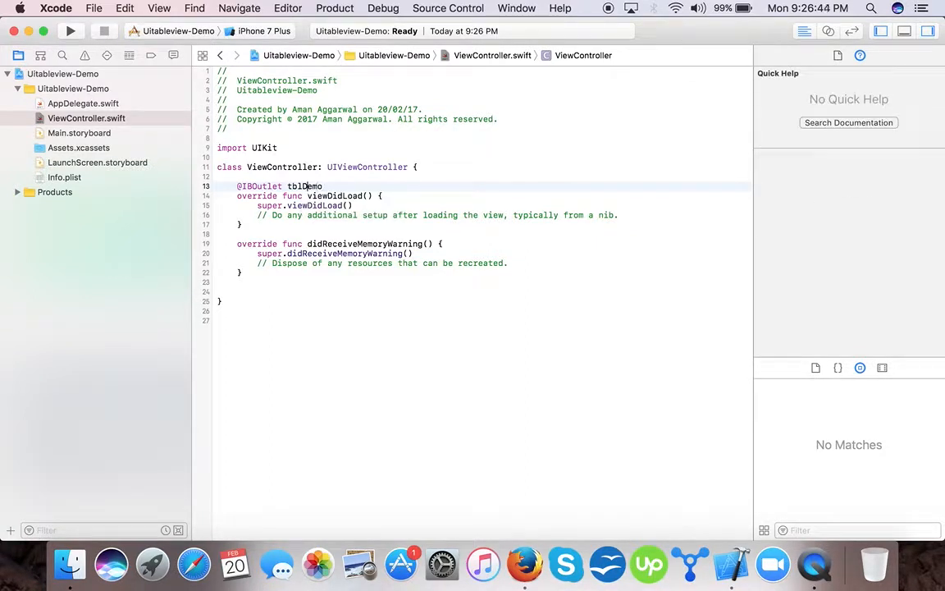
text(weak)
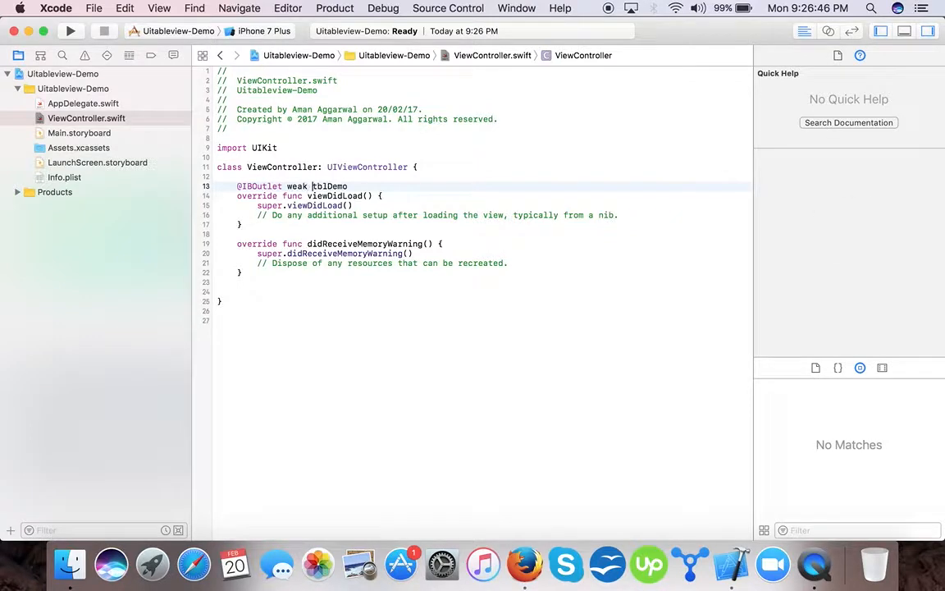
text(var)
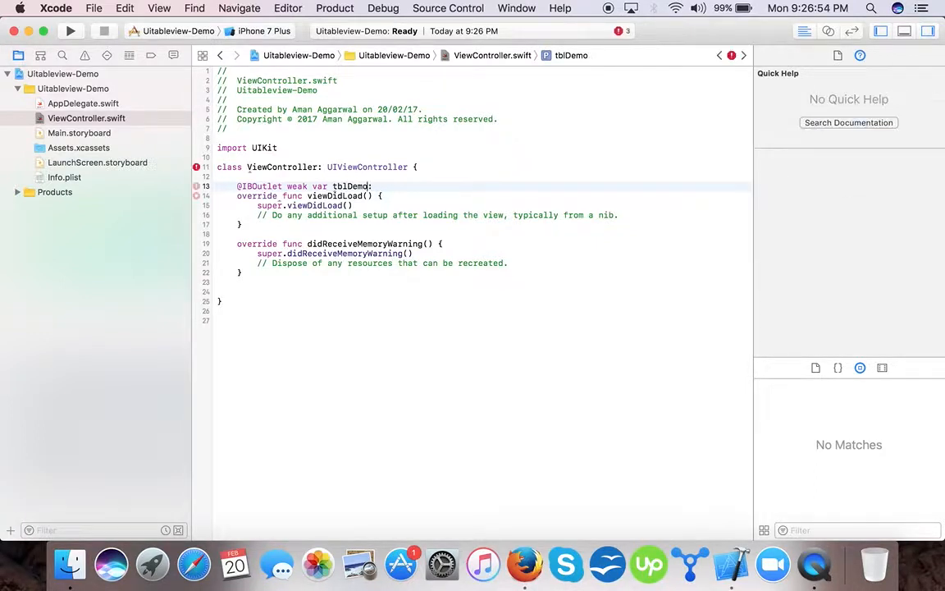
text(uitablev)
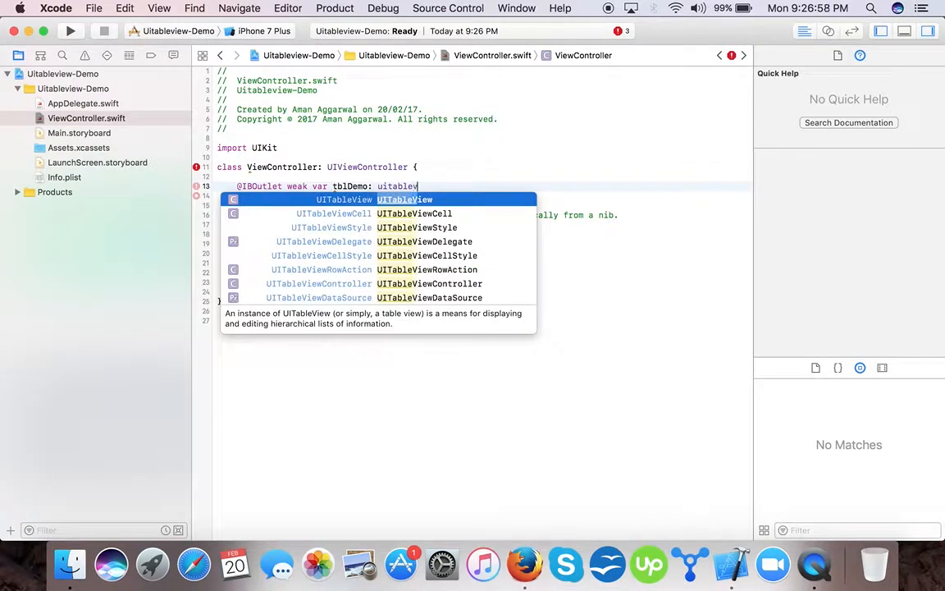
key(Return)
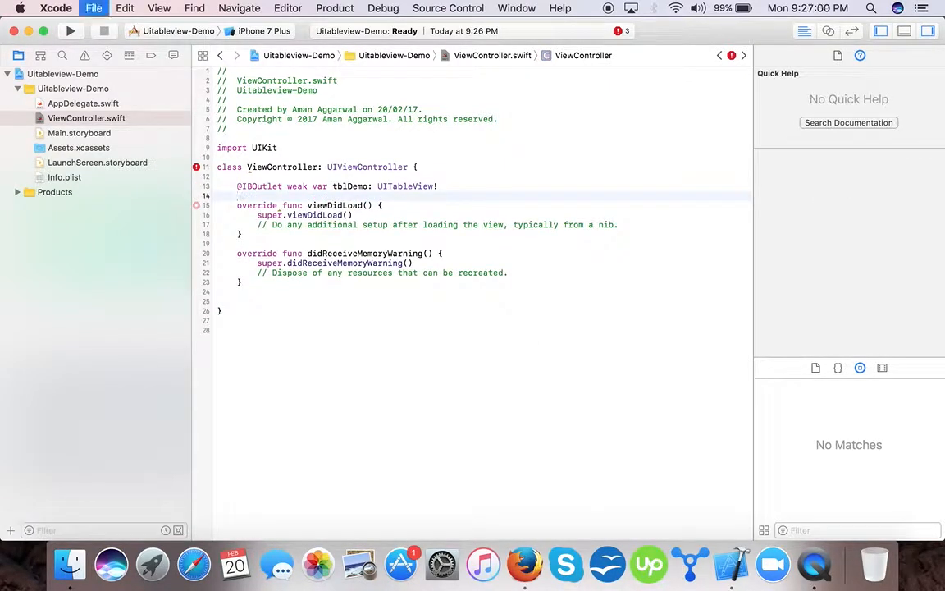
- Add a UITableView to the storyboard view controller pinned with four zero-spacing edge constraints
click(79, 133)
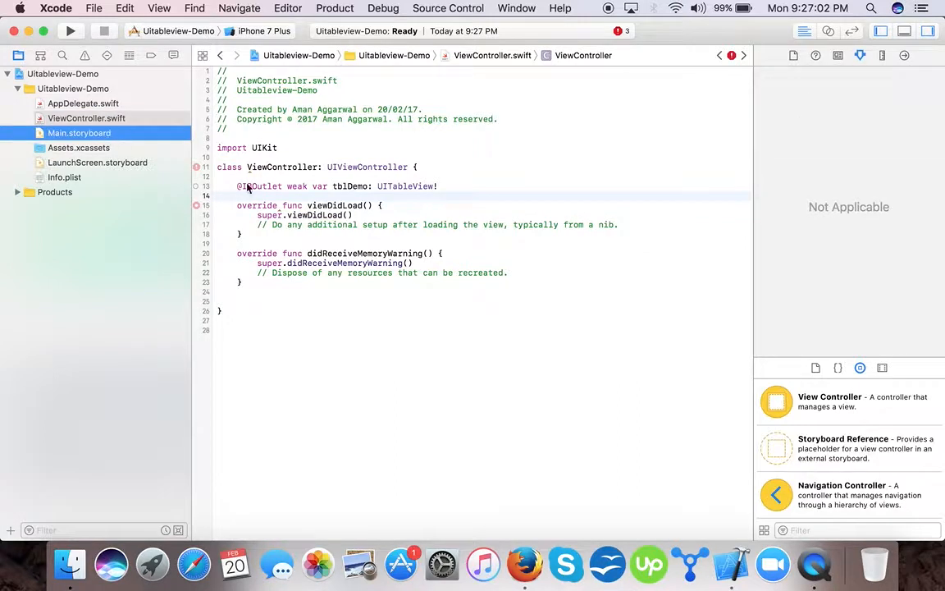
click(78, 132)
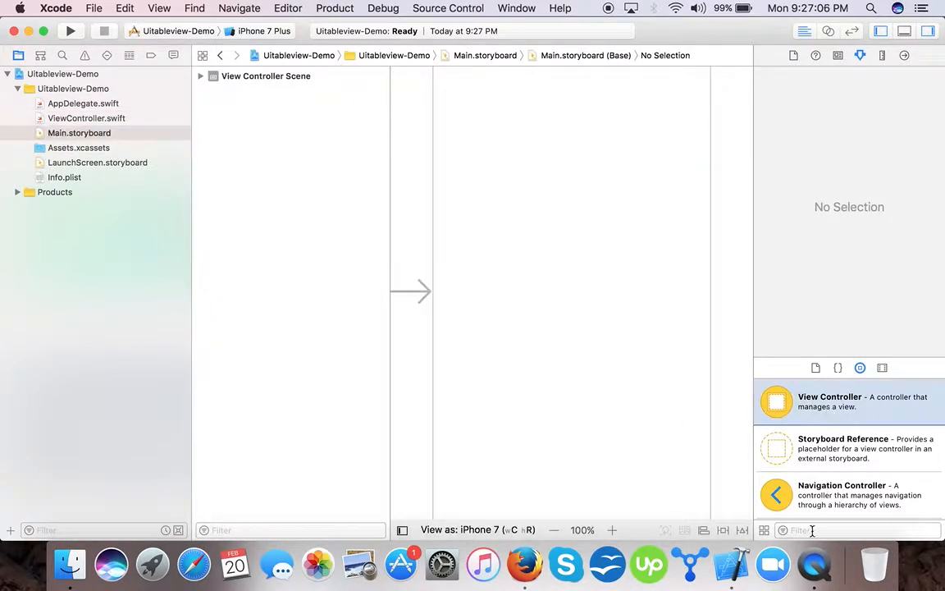
text(uitablev)
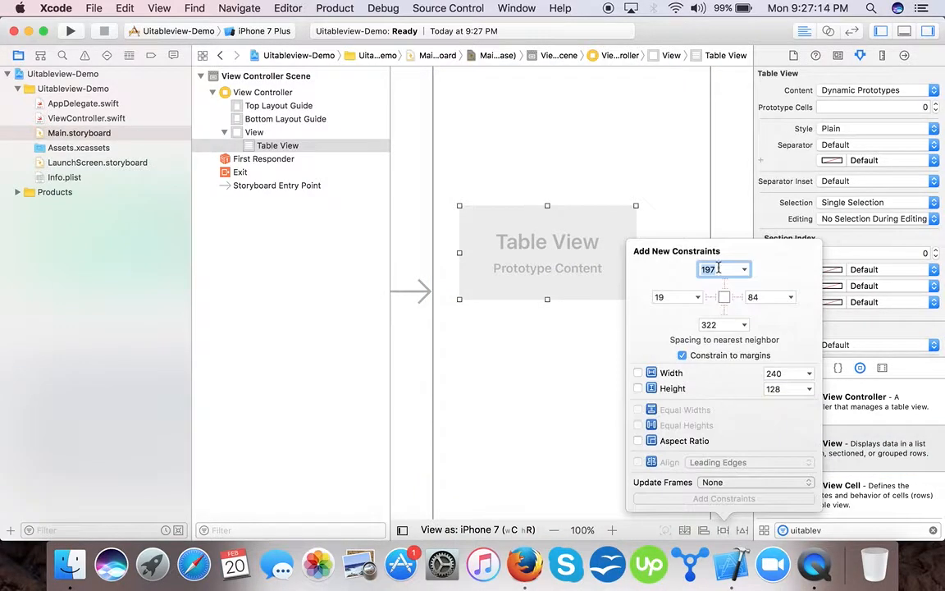
text(0)
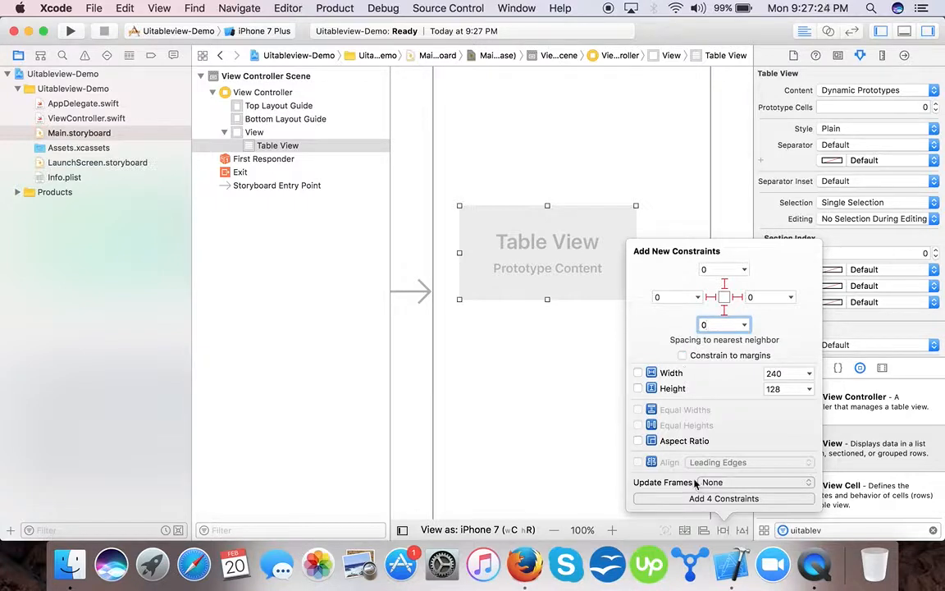
click(722, 498)
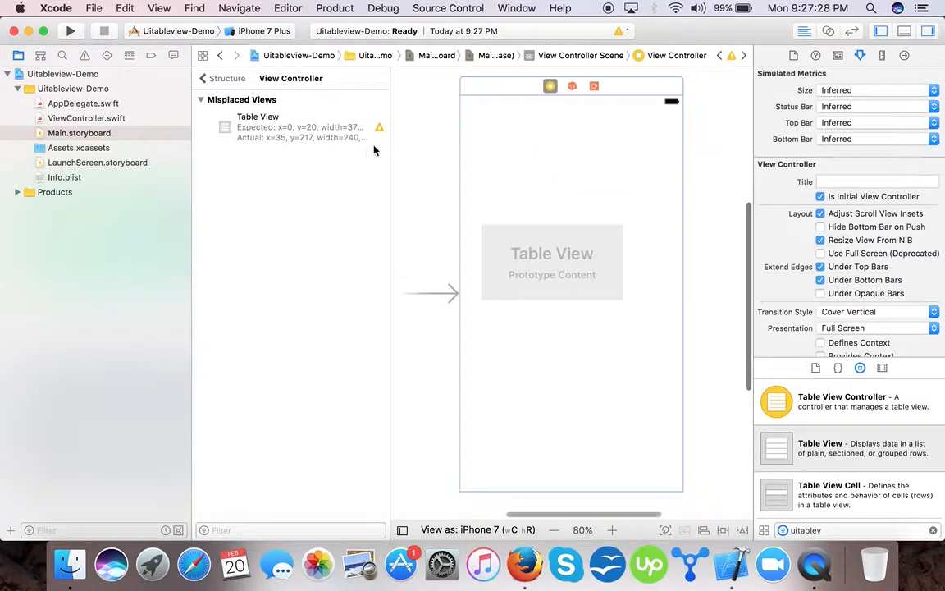
- Fix the misplaced Table View with Update Frames so it fills the view controller
click(379, 131)
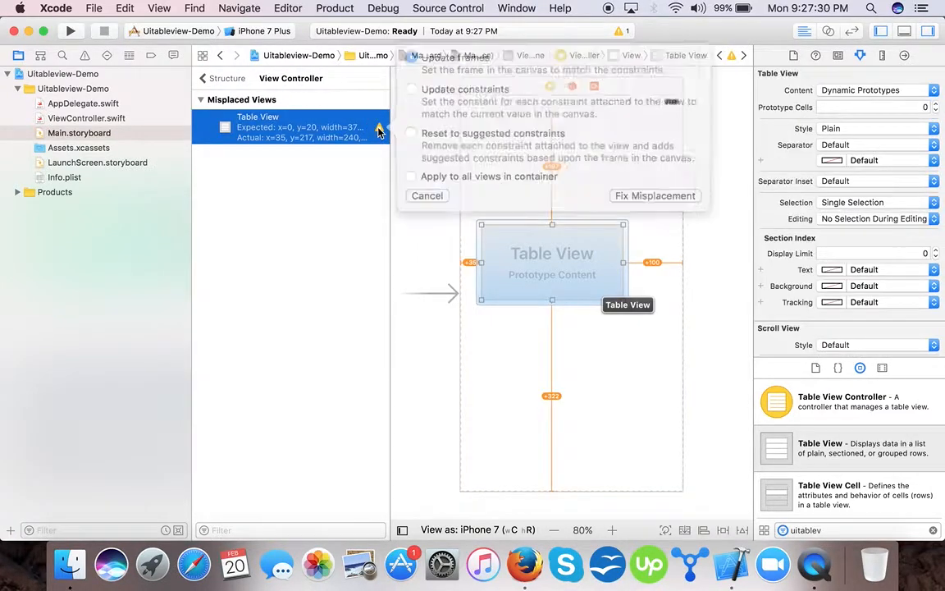
click(655, 195)
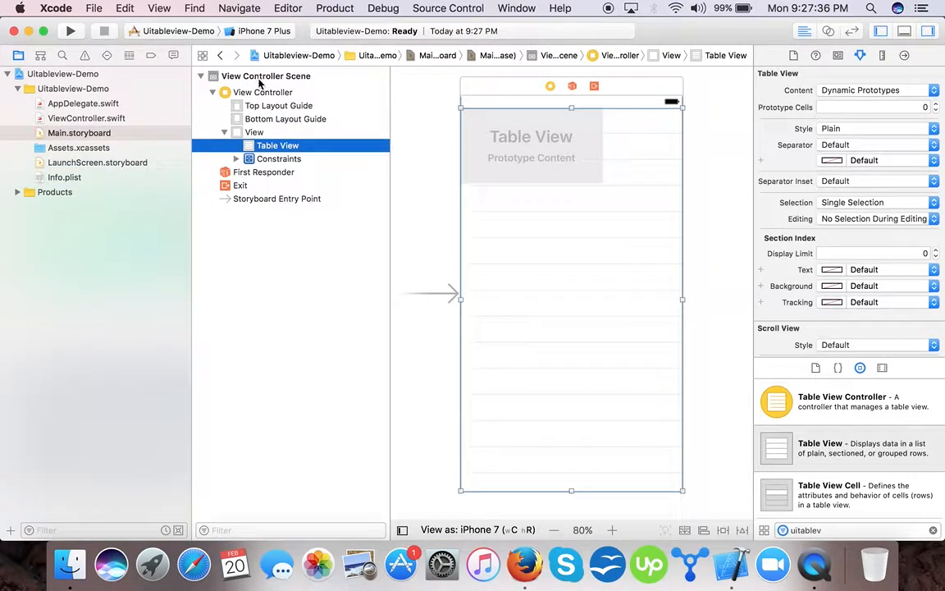
click(86, 118)
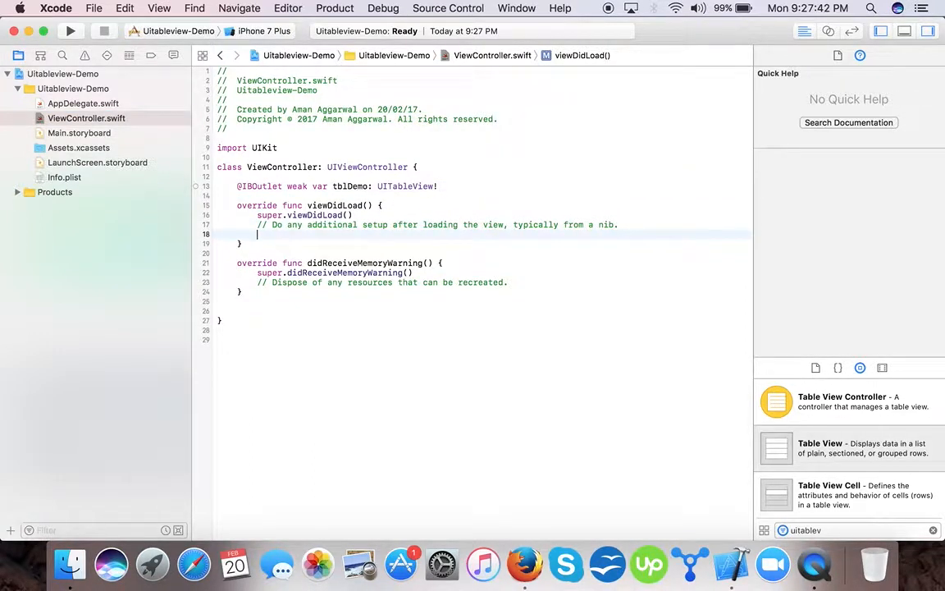
- Build and run the app on the iPhone 6s simulator
text(t)
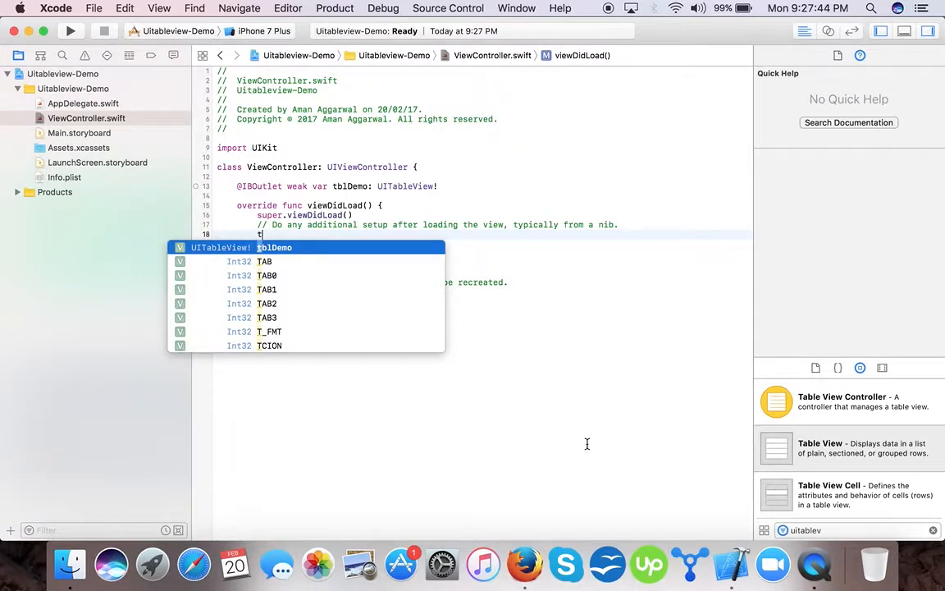
click(79, 133)
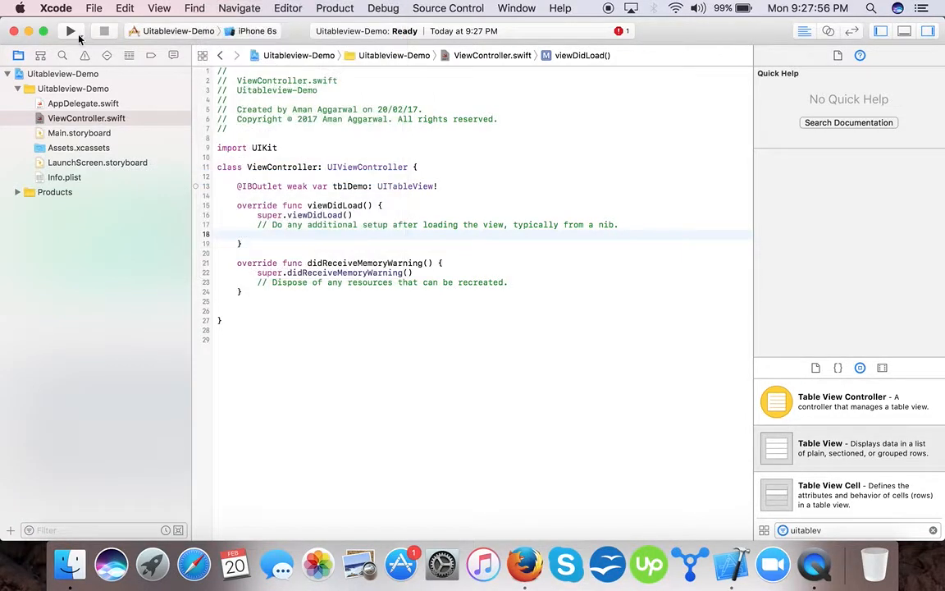
click(71, 32)
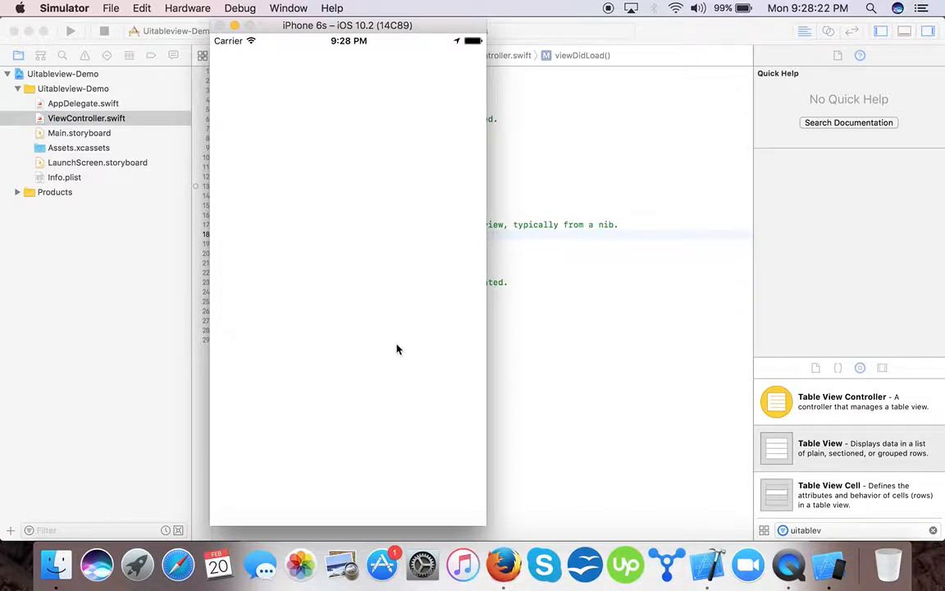
mouse_move(387, 29)
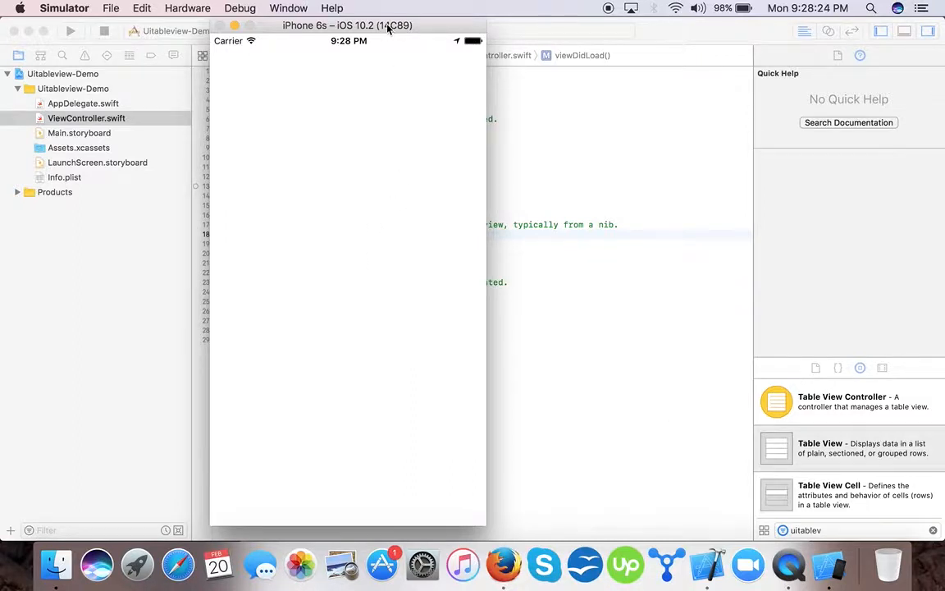
- Move the Simulator window aside after the blank app launches
drag(346, 25, 423, 25)
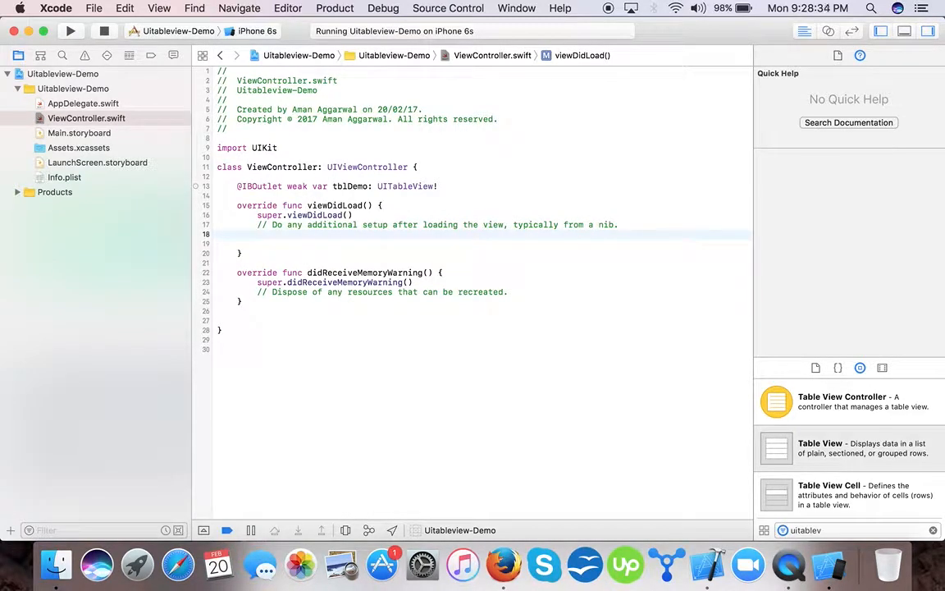
- Set tblDemo.tableFooterView = UIView.init(frame: .zero) in viewDidLoad and rerun the app
text(tbl)
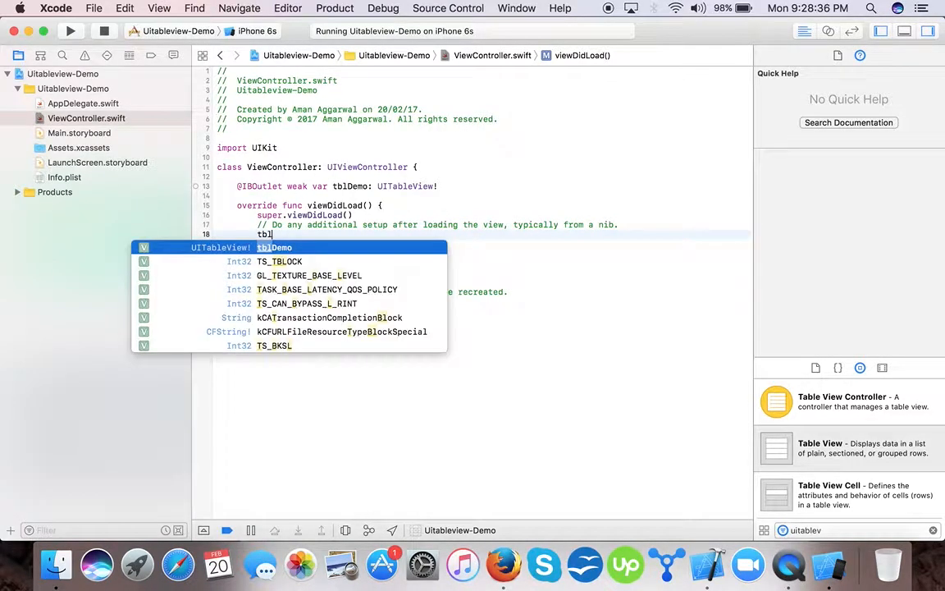
text(Demo.tableFooterView = UIView.)
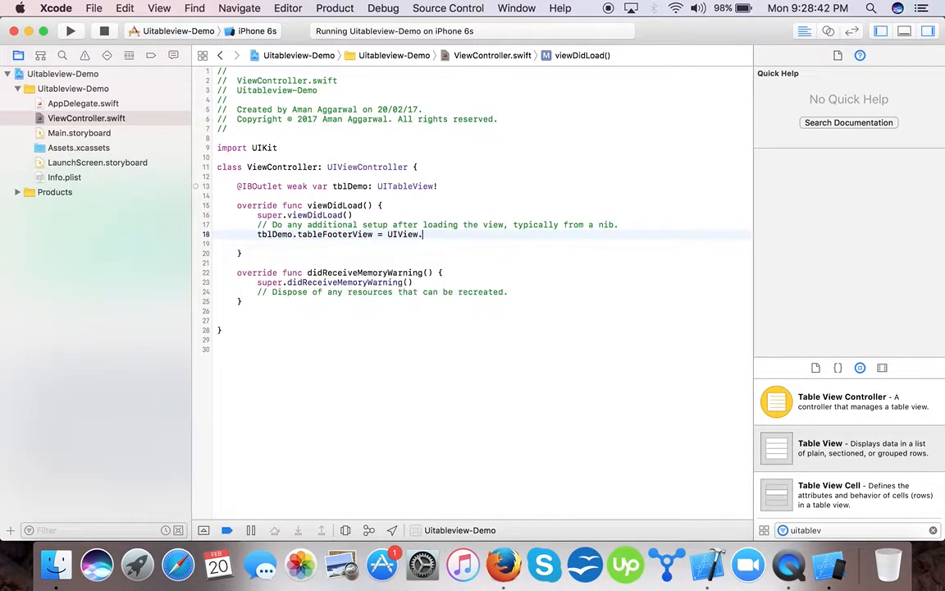
text(ini)
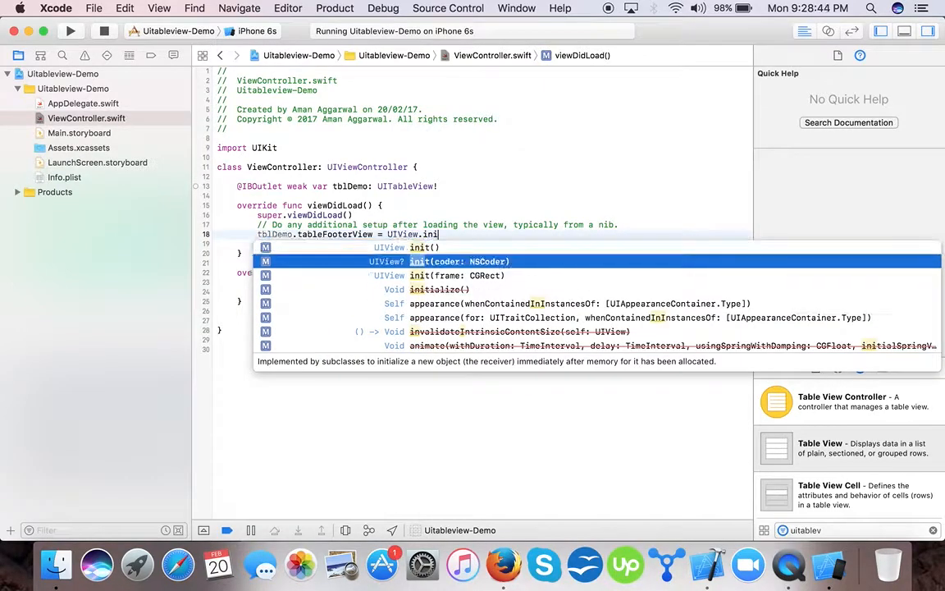
text(t(frame: .z)
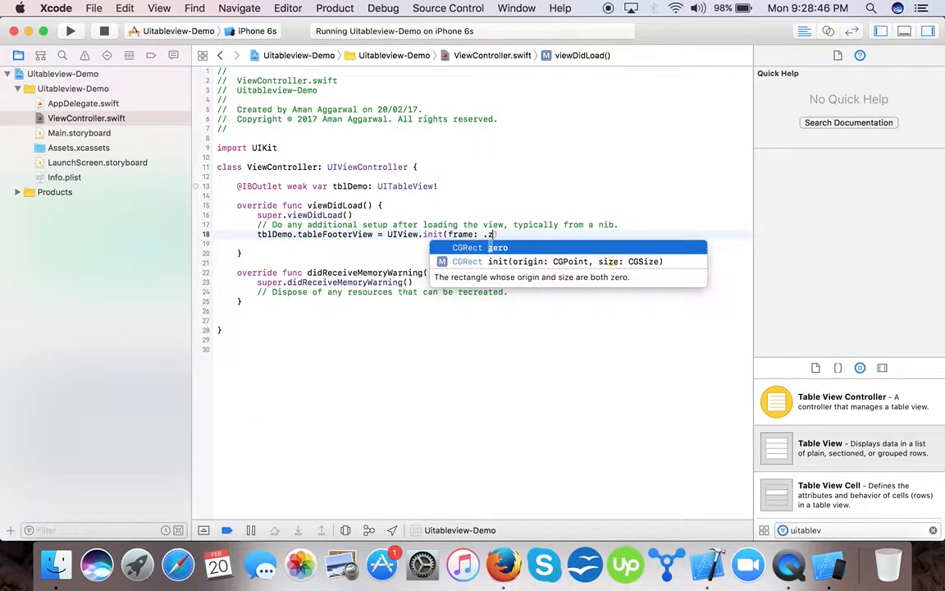
key(Return)
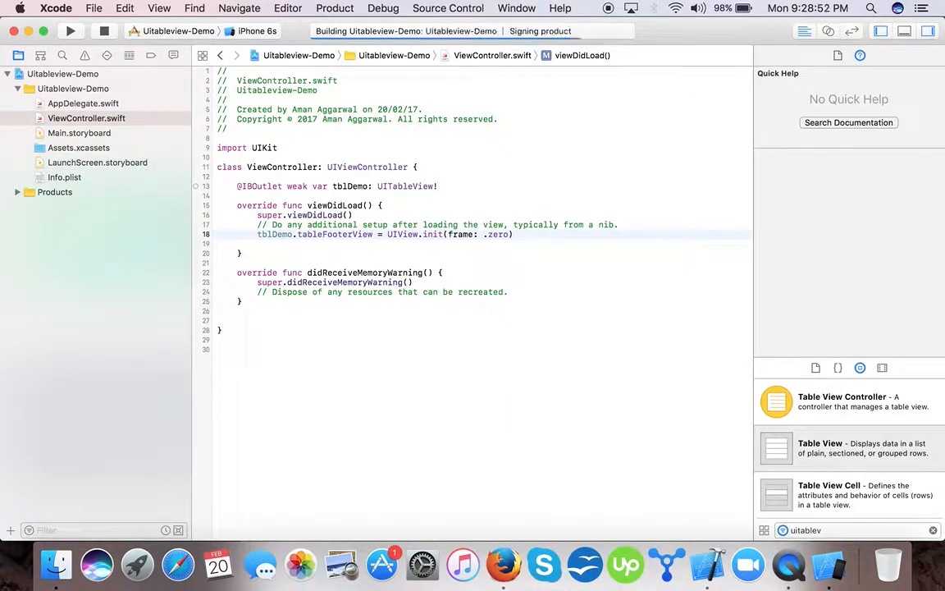
click(70, 30)
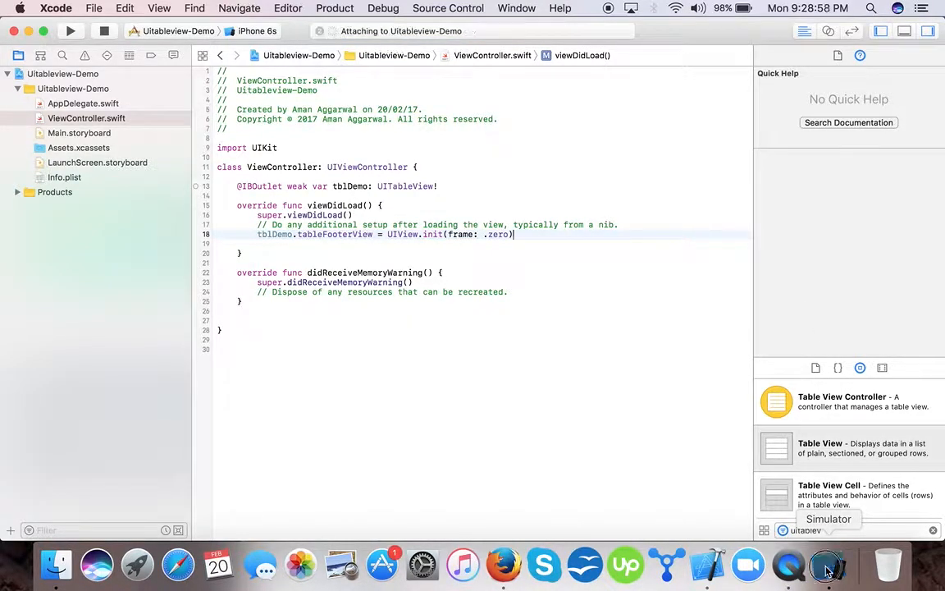
- Inspect the nil-outlet crash on the footer line and return to Main.storyboard
click(69, 30)
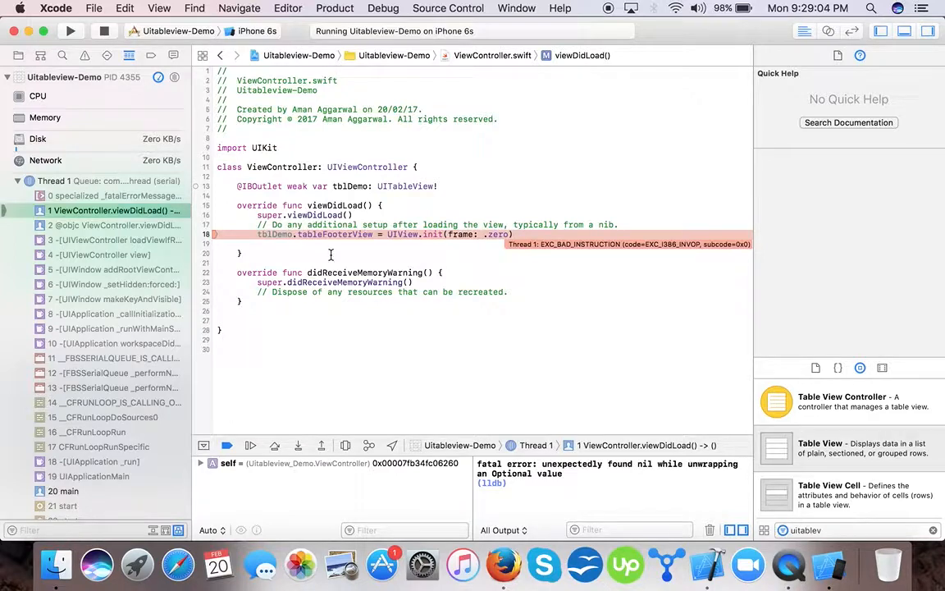
click(19, 56)
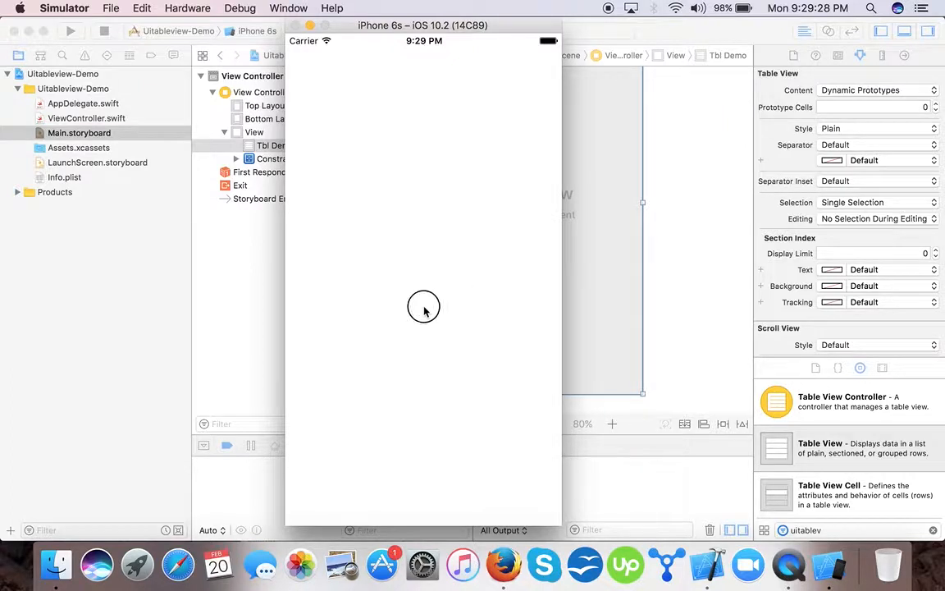
mouse_move(402, 334)
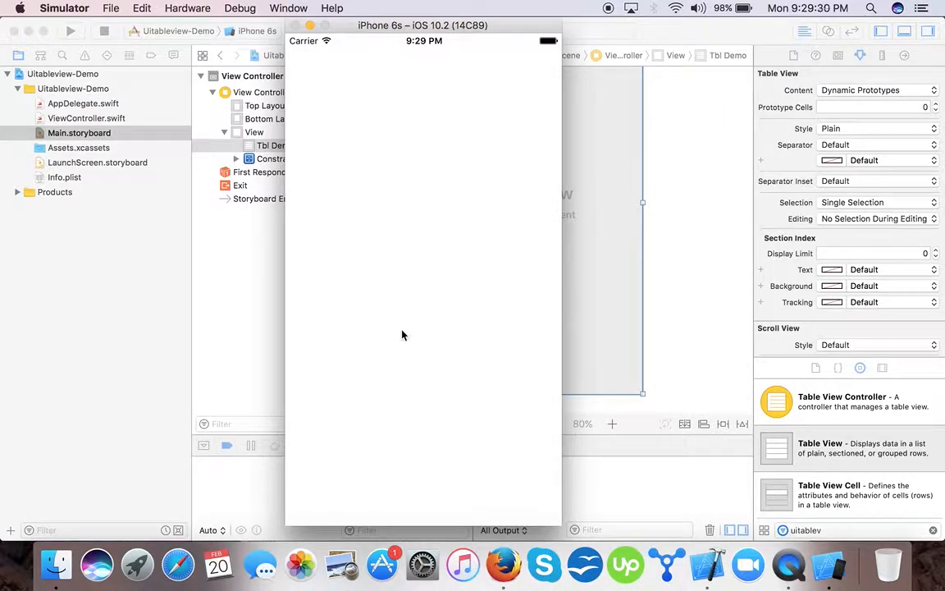
mouse_move(218, 314)
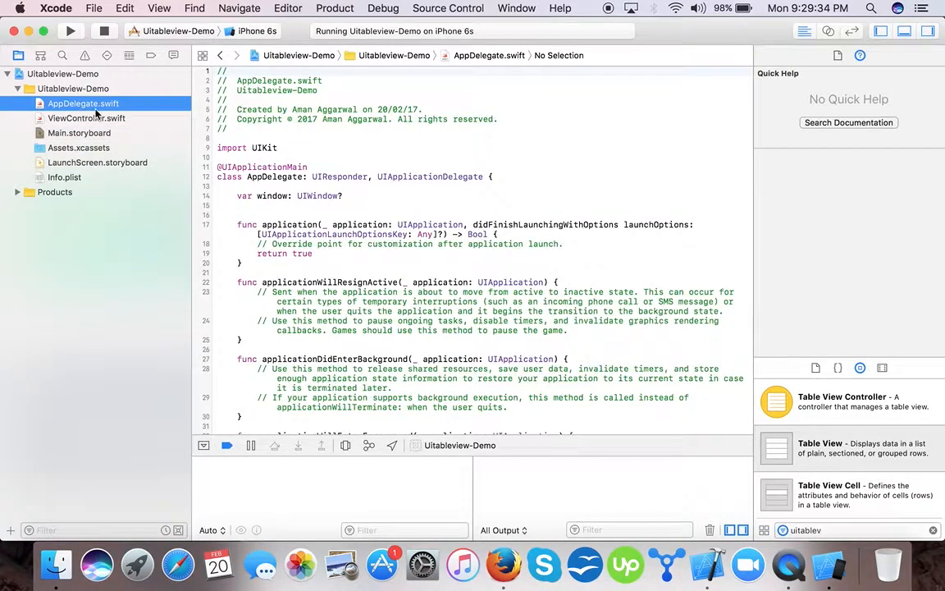
- Assign tblDemo.dataSource = self in viewDidLoad of ViewController.swift
click(271, 178)
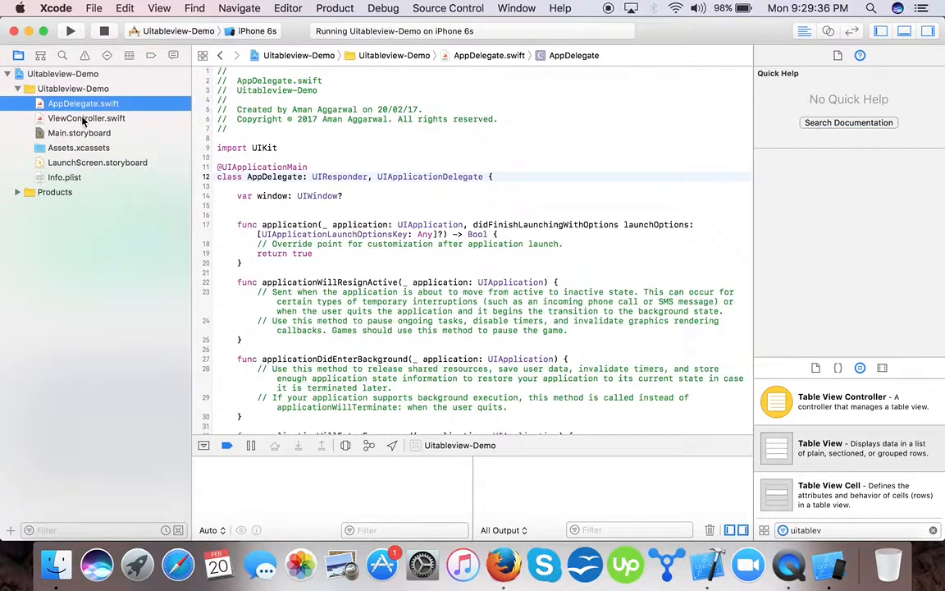
click(86, 118)
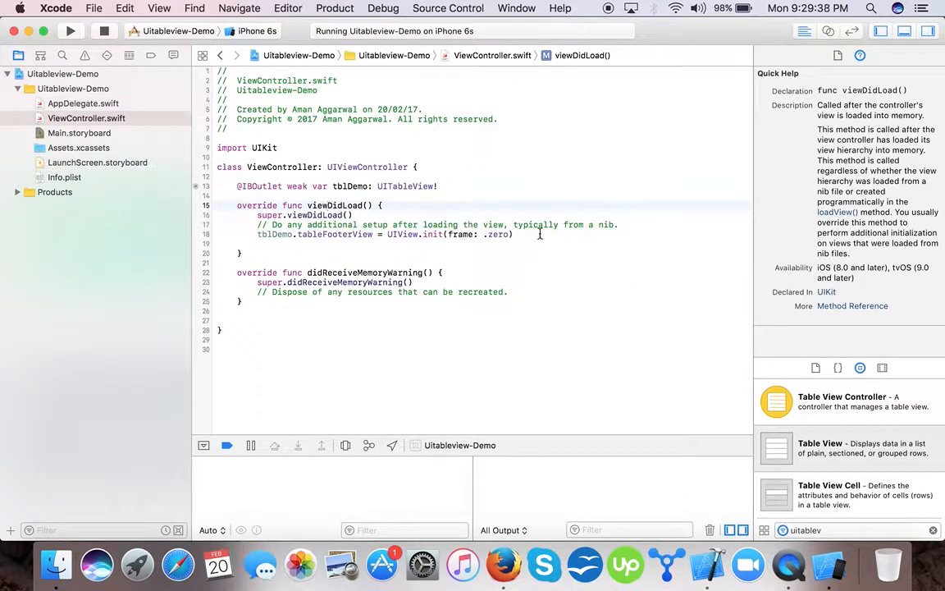
text(tbldemo)
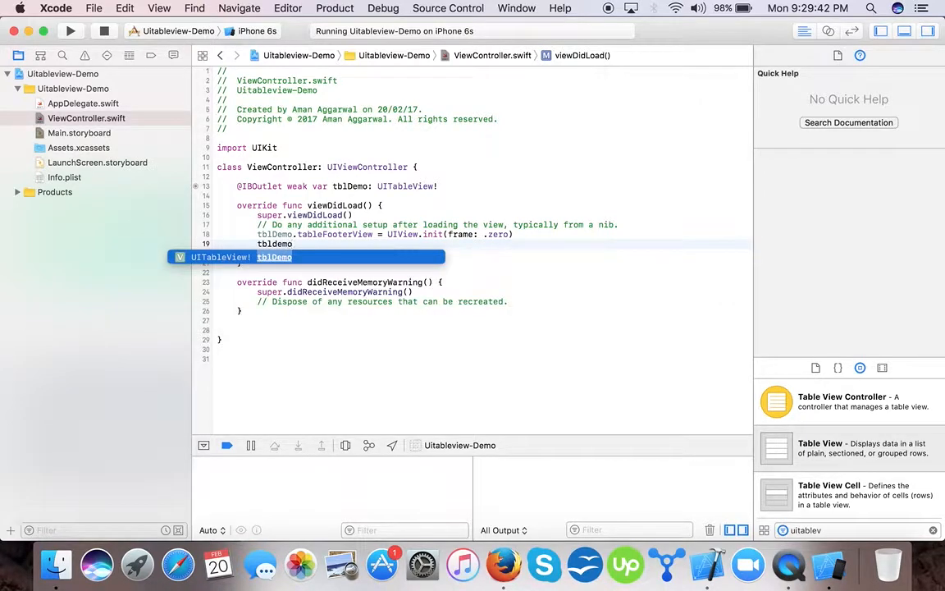
text(.dat)
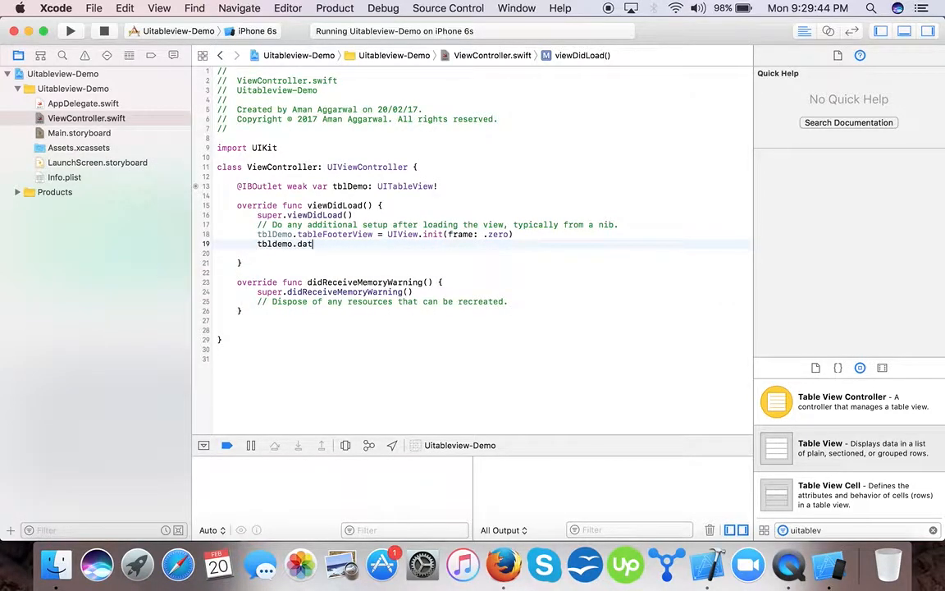
text(a)
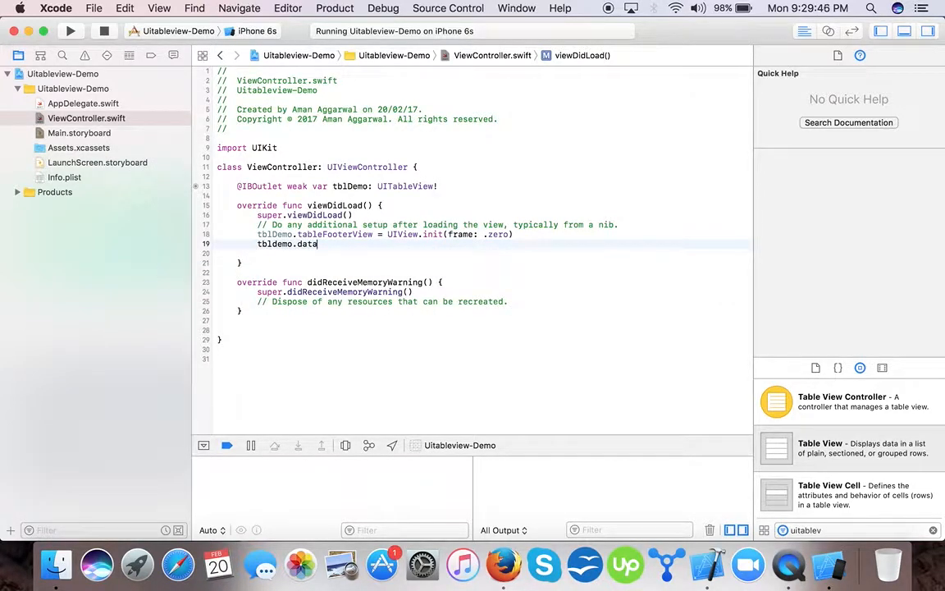
text(sour)
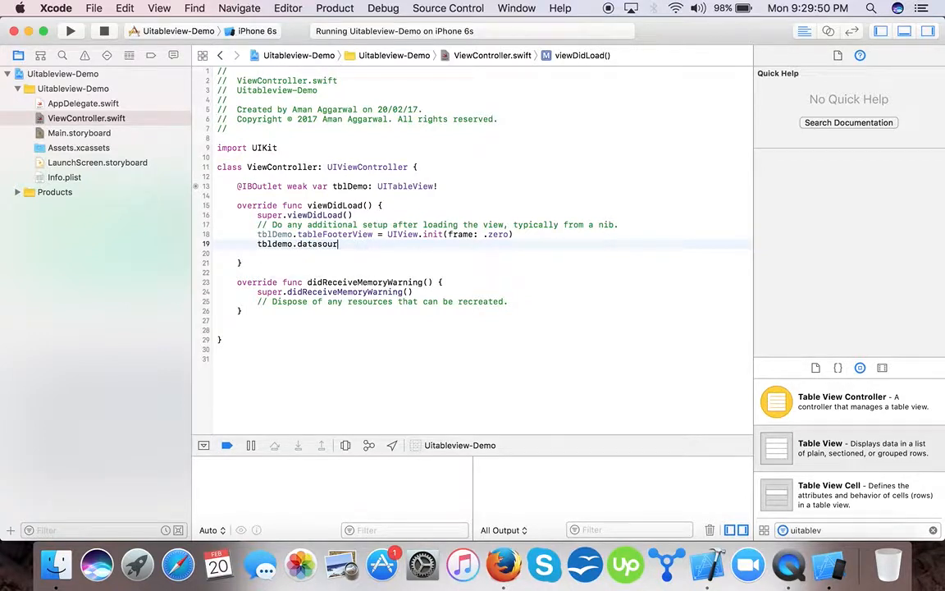
key(backspace)
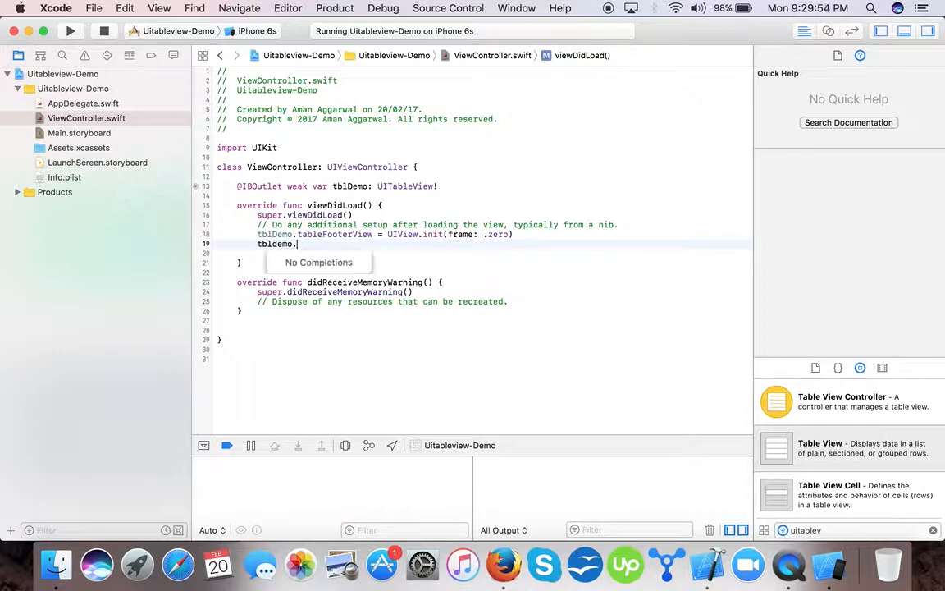
text(de)
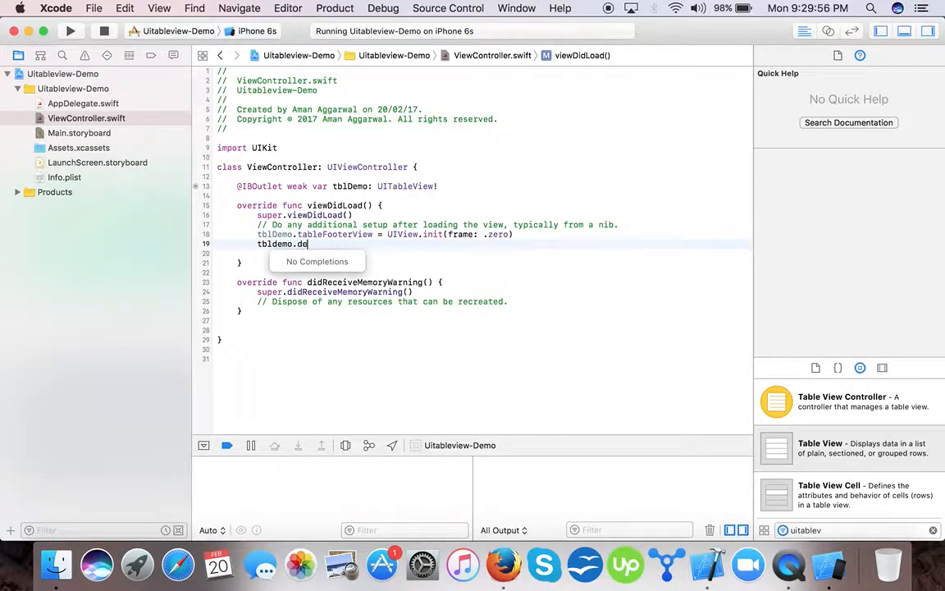
text(l)
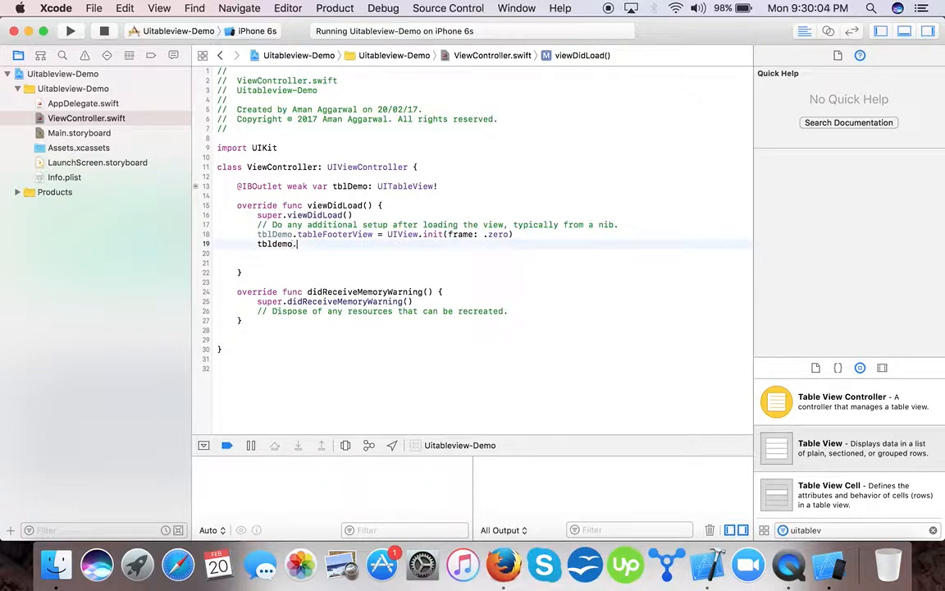
text(data)
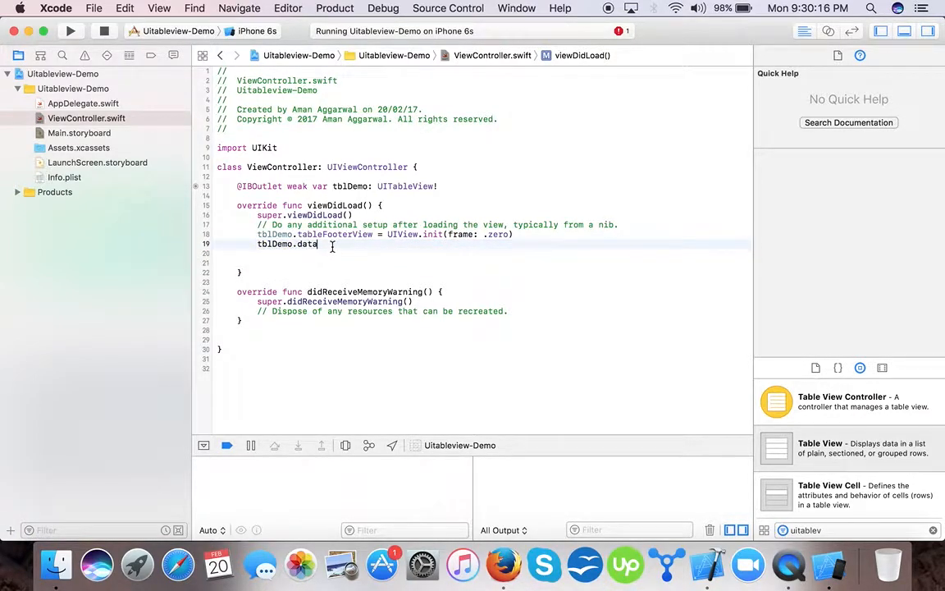
text(data)
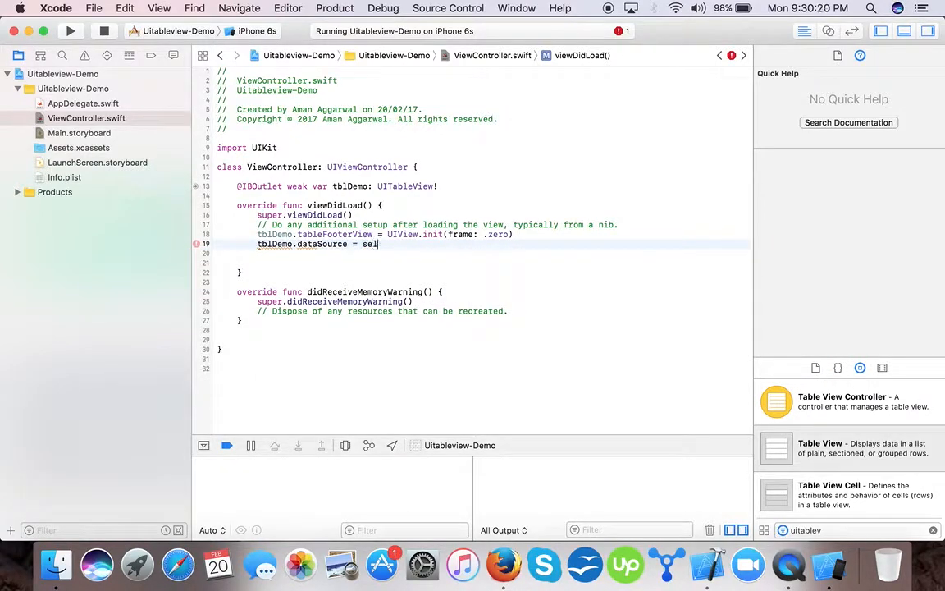
text(ftbl)
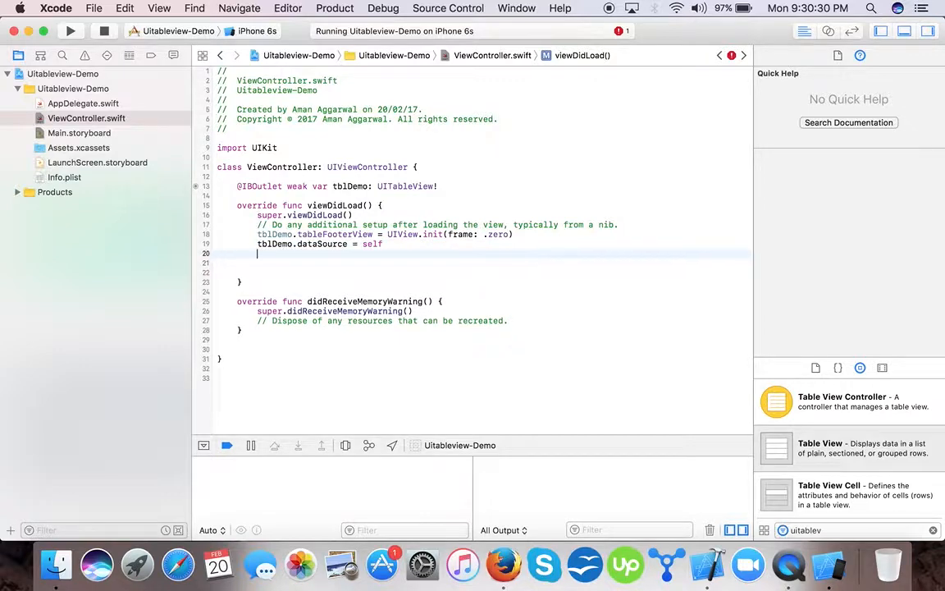
- Begin assigning tblDemo.delegate = self below the data source line
text(tblDemo)
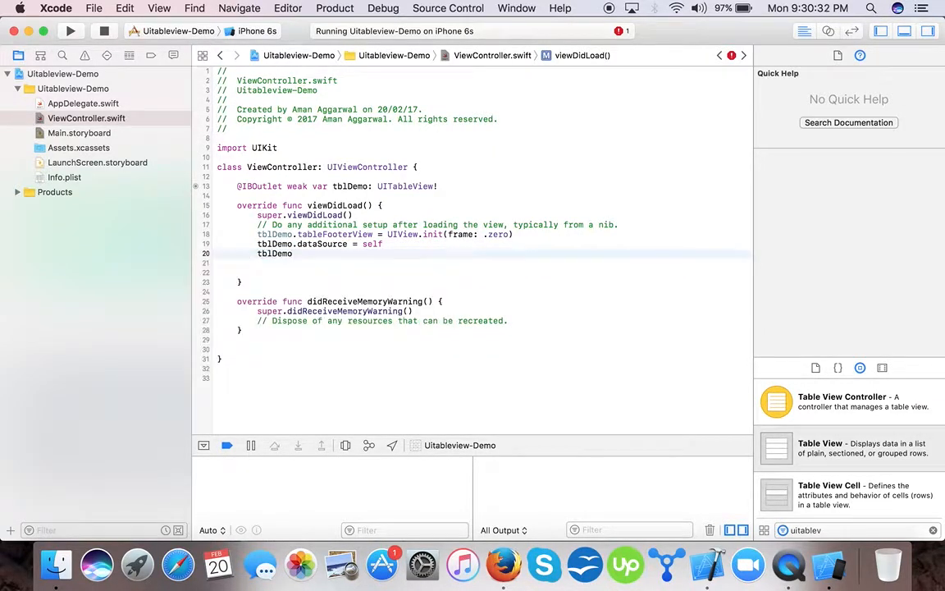
text(.delegate = self)
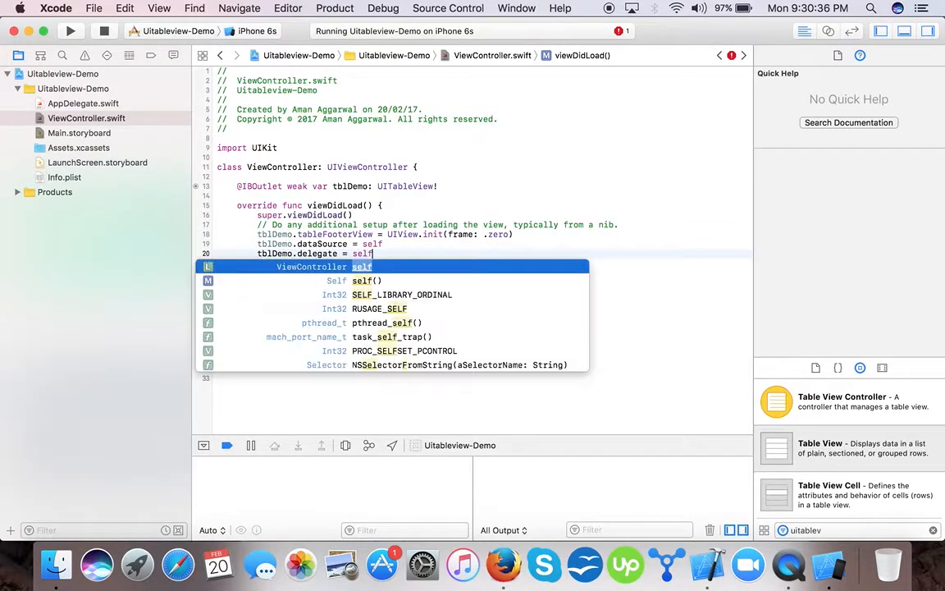
- Make ViewController adopt UITableViewDelegate and UITableViewDataSource in its class declaration
key(Escape)
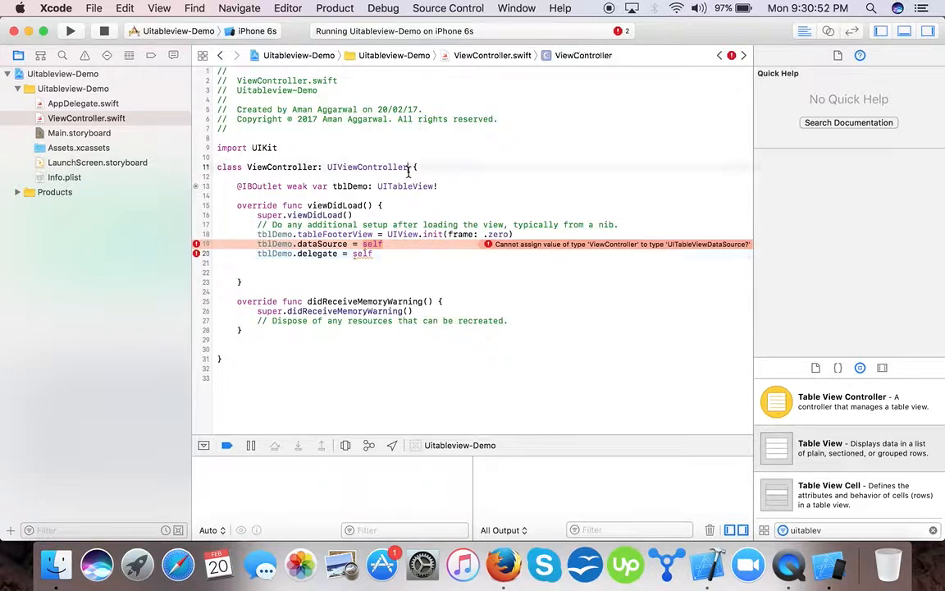
text(,)
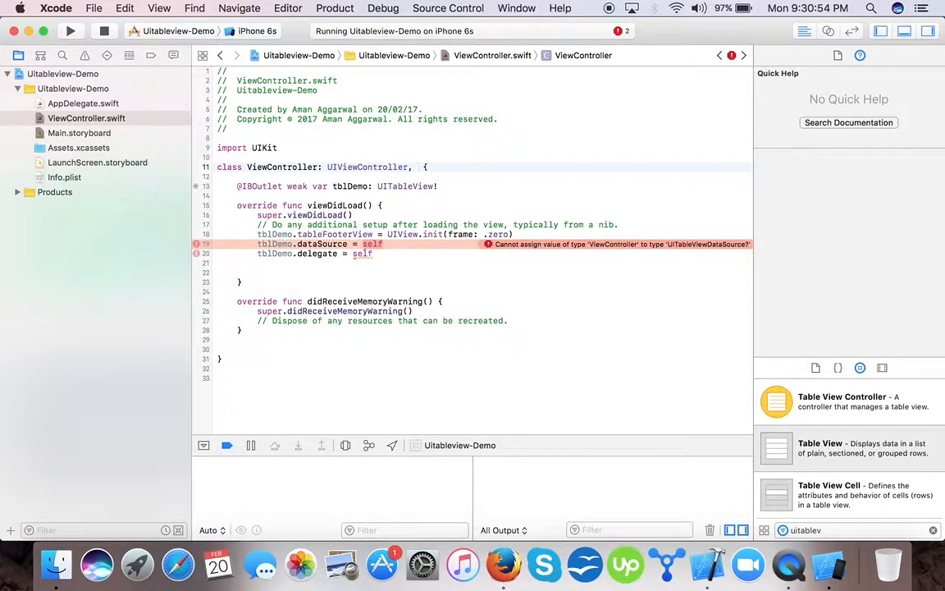
text(uitable)
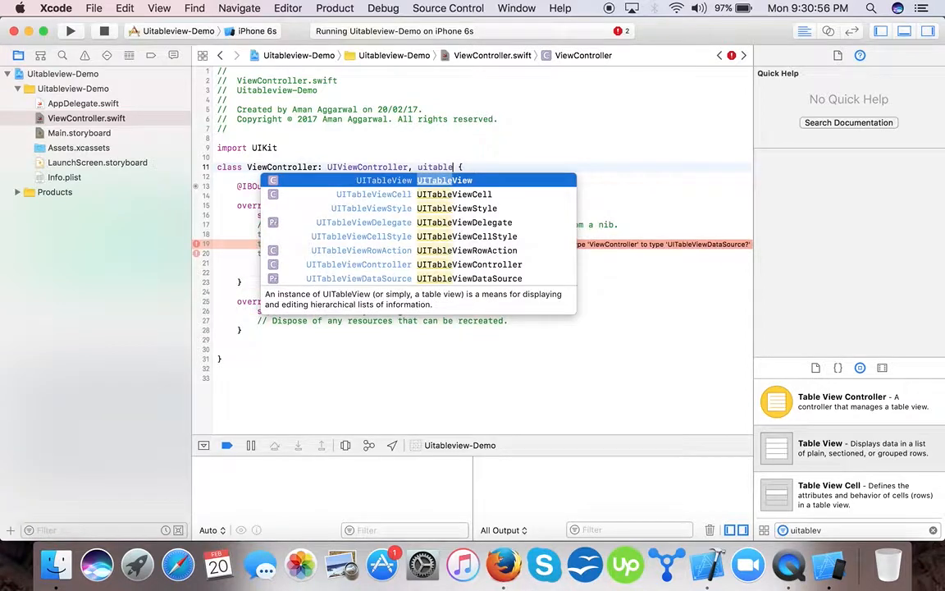
text(d)
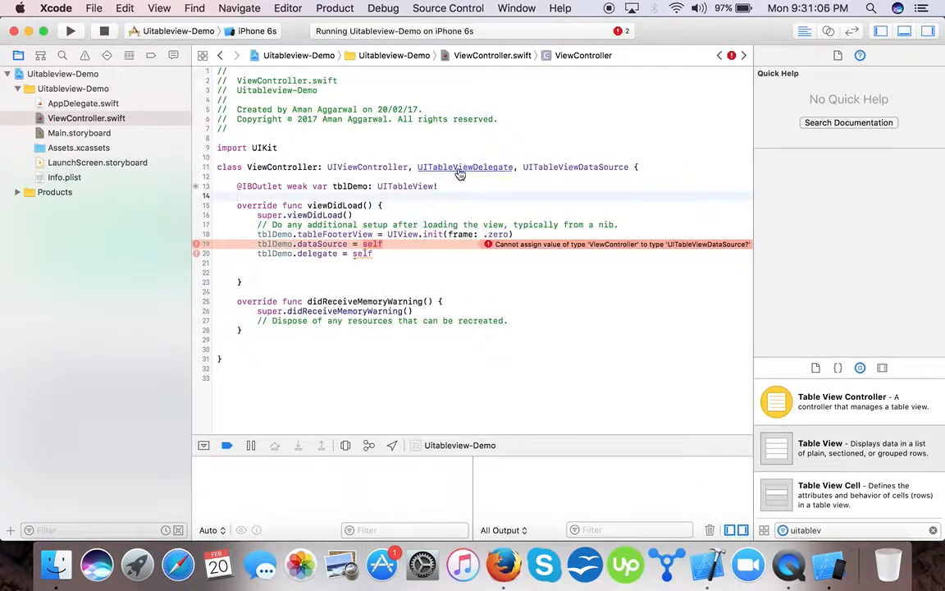
click(466, 167)
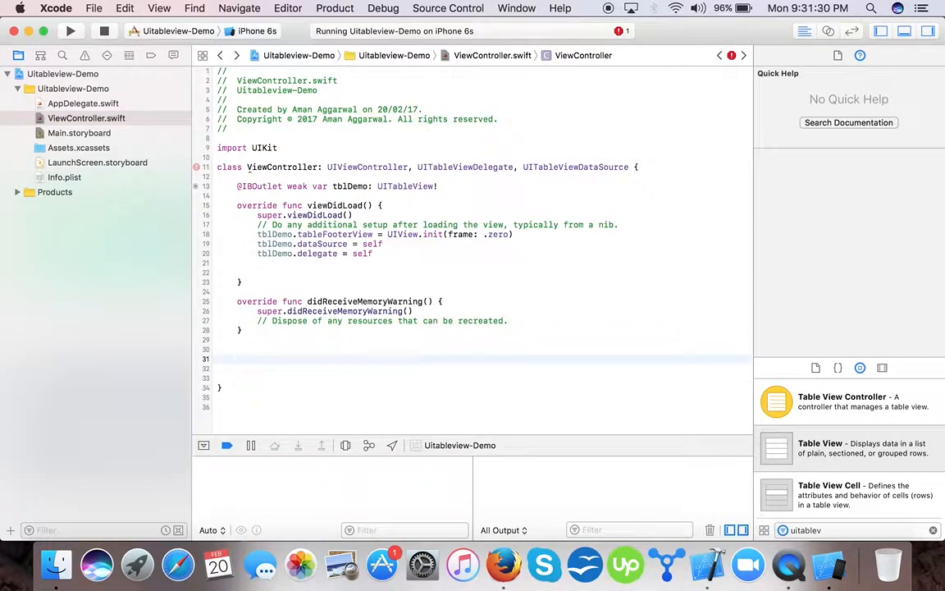
- Add a '//MARK: - UITableView DataSource' comment section to the view controller
text(//MA)
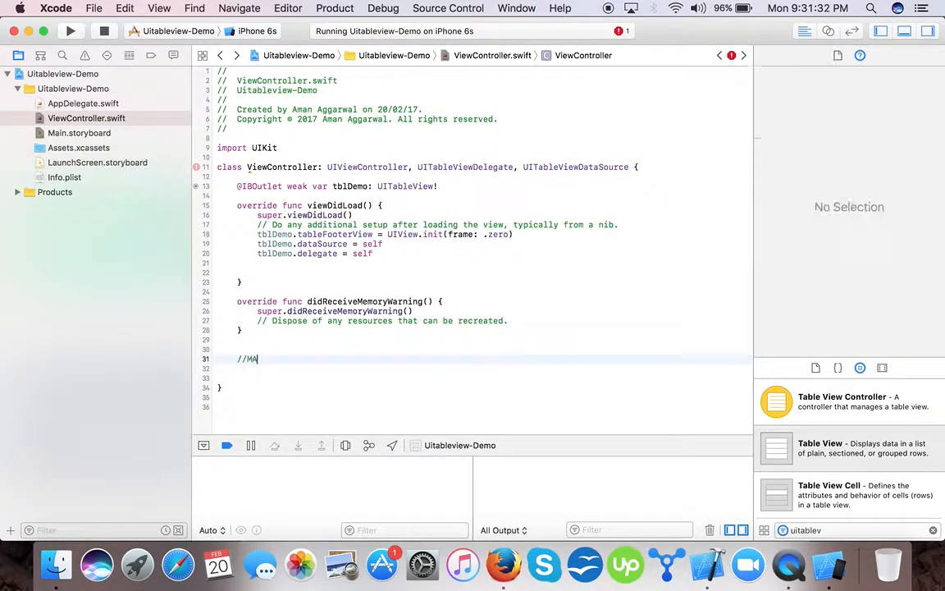
text(RK: -)
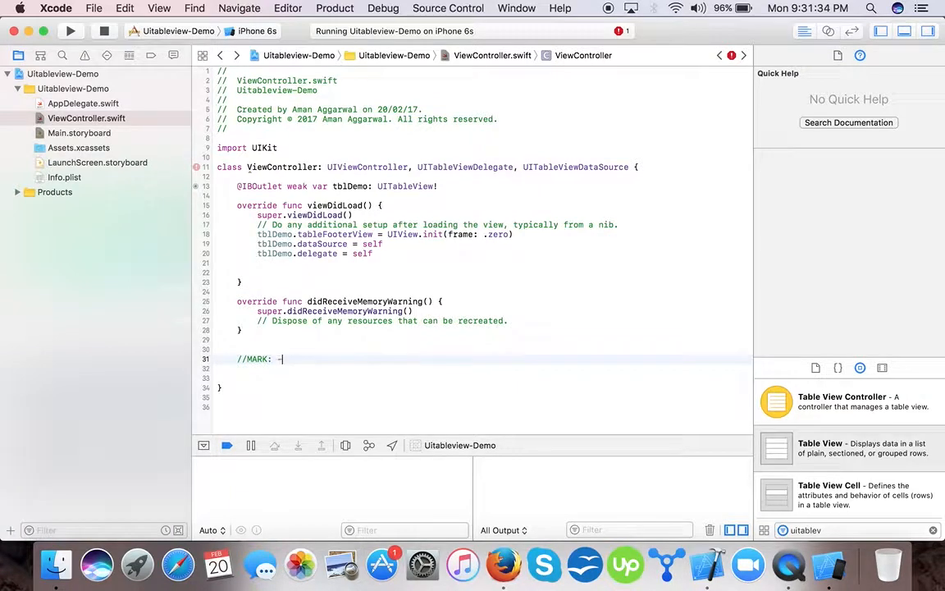
text(UITableView Data)
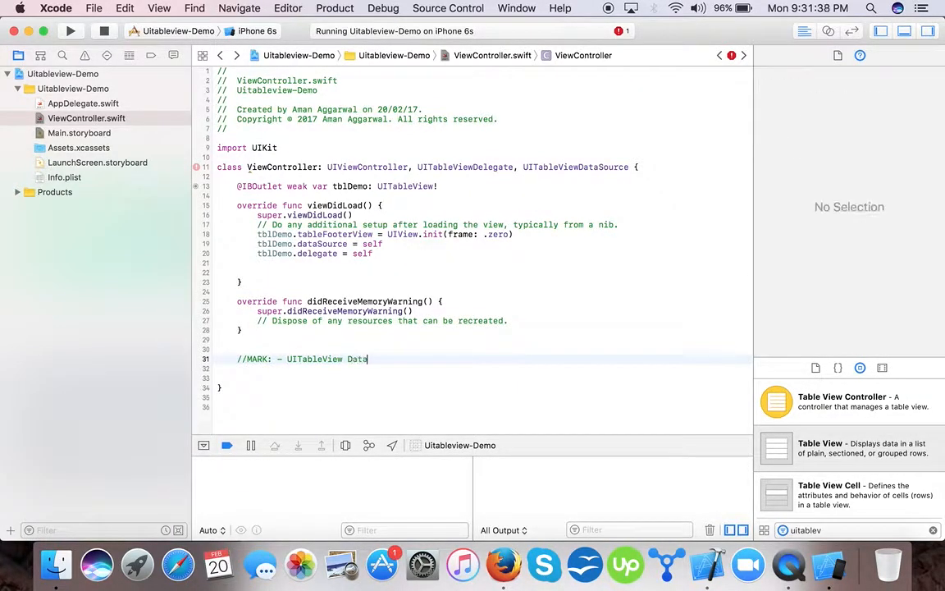
text(Source)
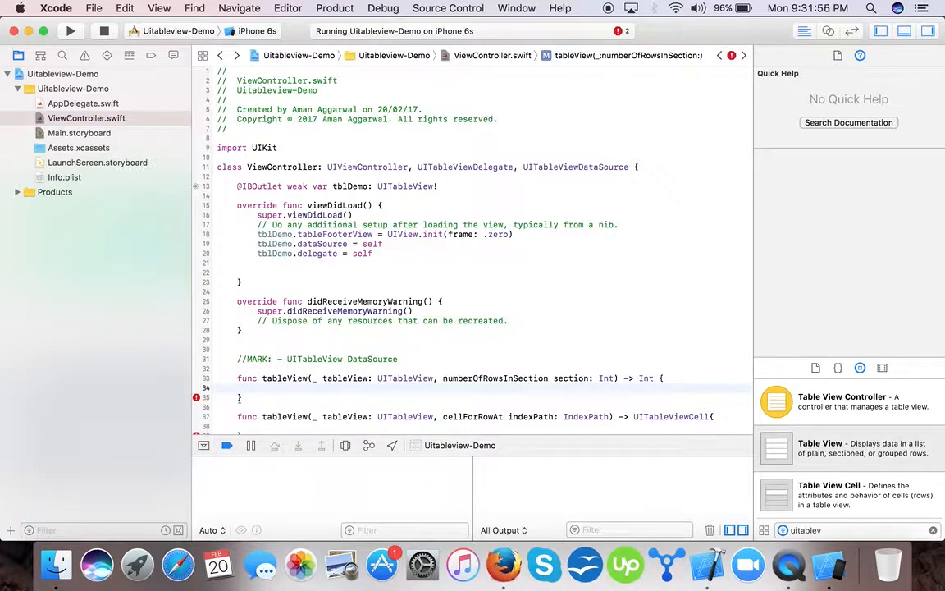
- Add numberOfRowsInSection returning 5 and an empty cellForRowAt stub via autocomplete
text(return)
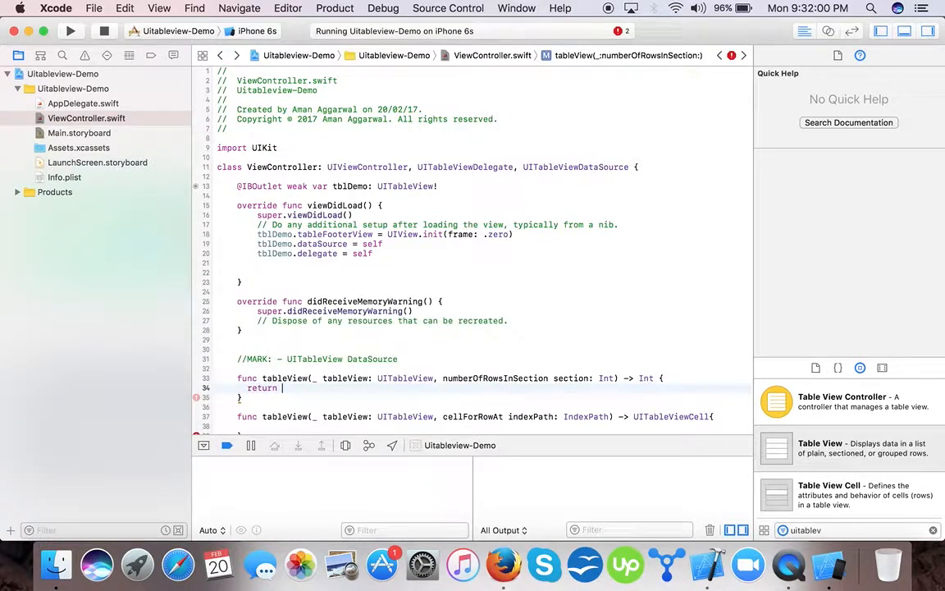
text(5)
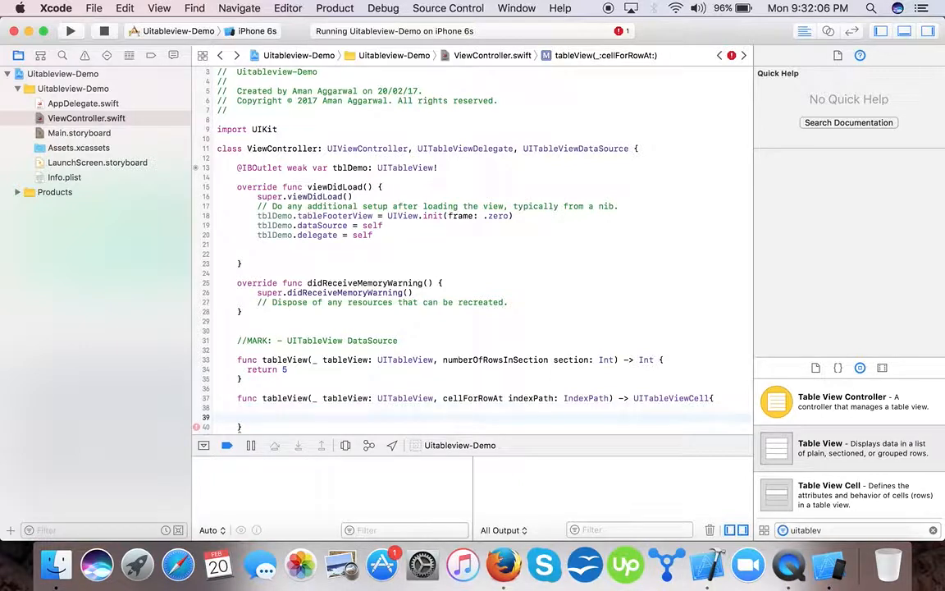
- Declare the cell in cellForRowAt by dequeuing a reusable UITableViewCell
click(256, 416)
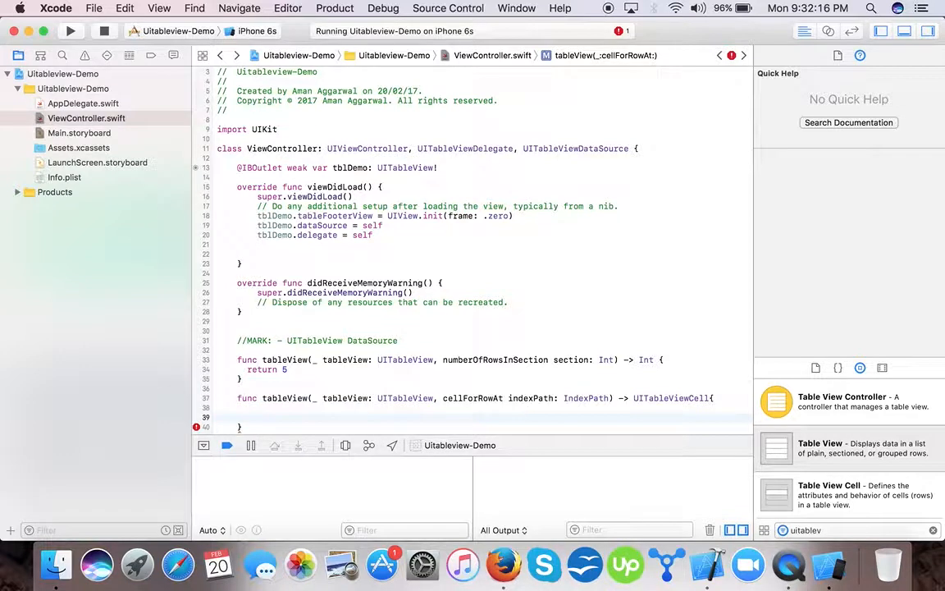
text(let cell =)
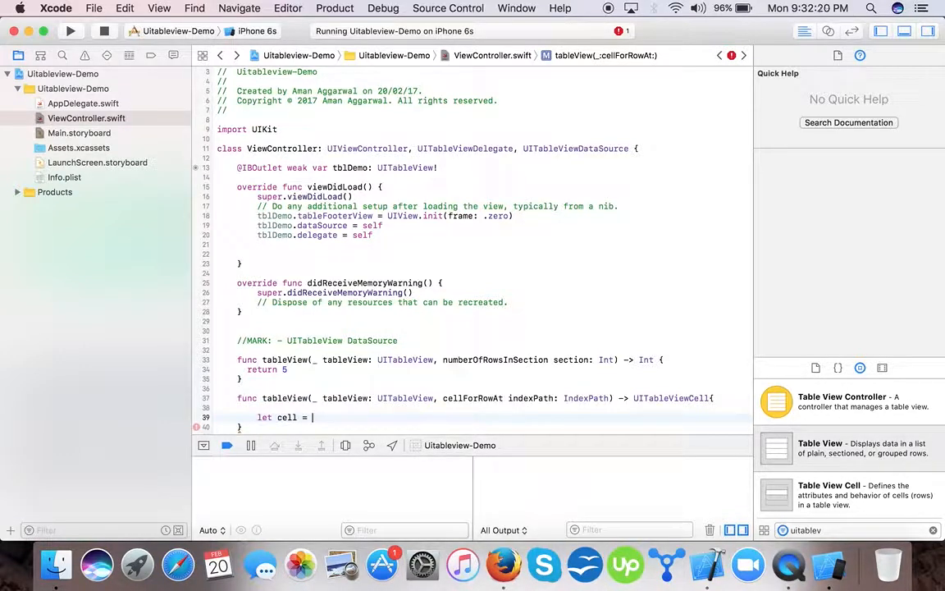
text([tab)
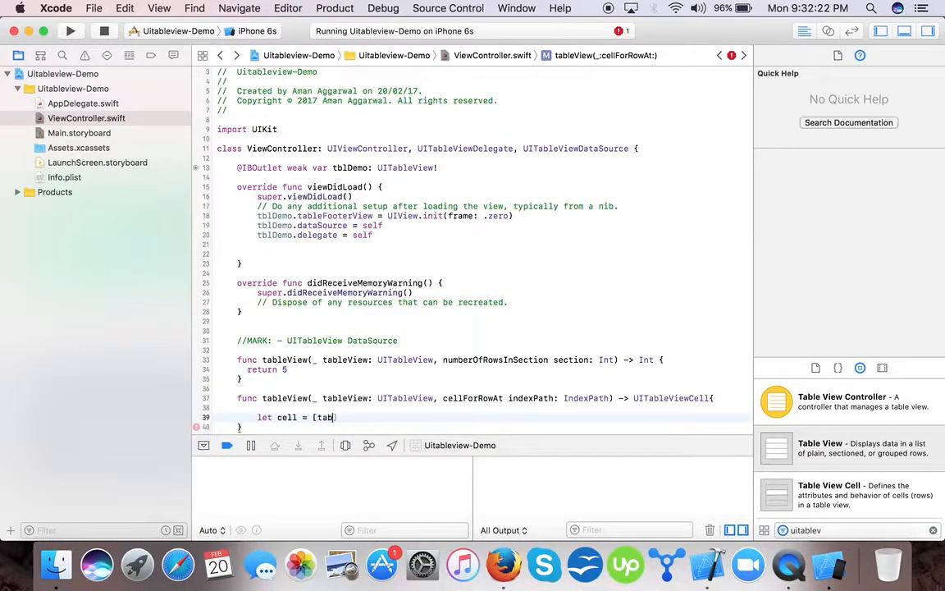
key(Backspace)
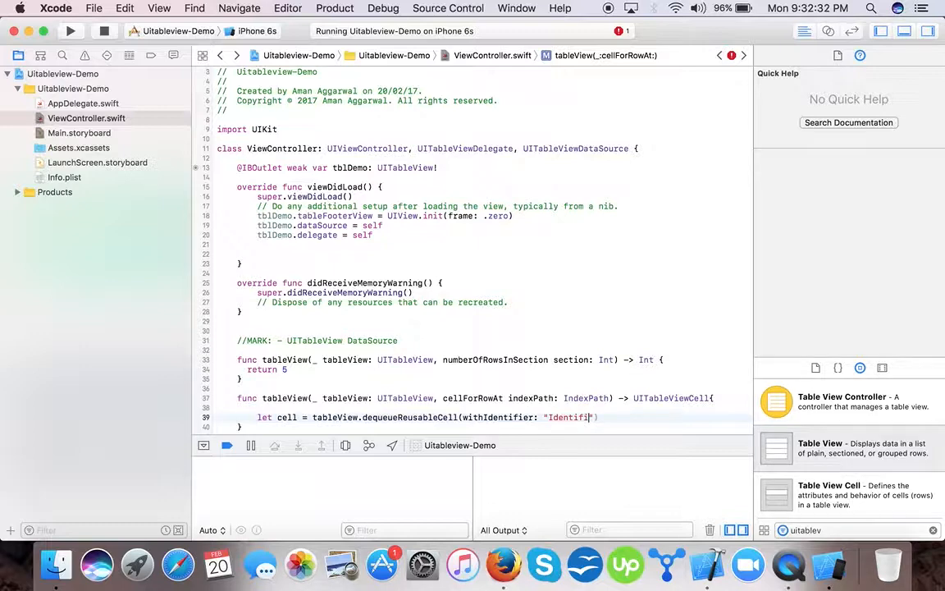
key(Return)
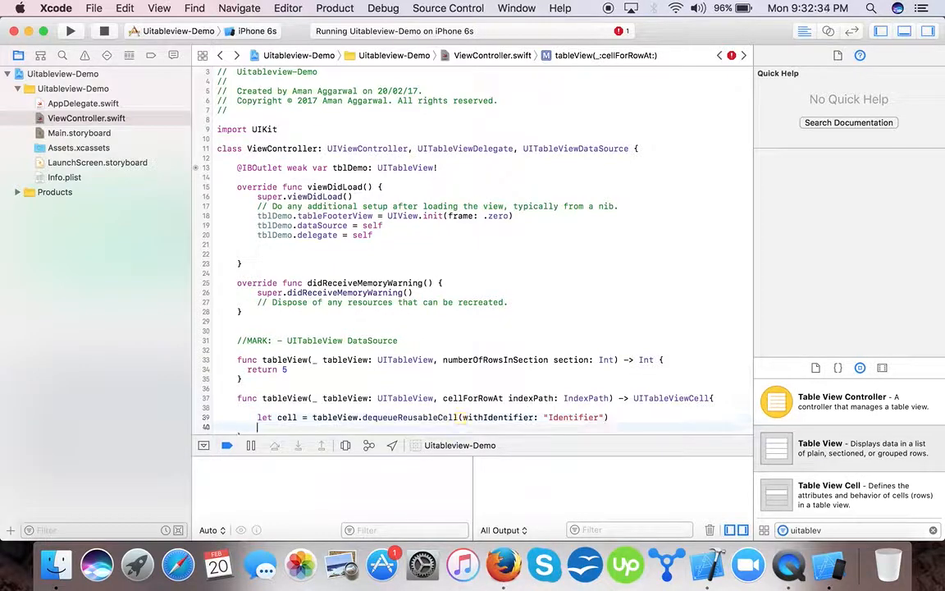
- Create a new UITableViewCell with a reuse identifier when the dequeued cell is nil
text(if ce {)
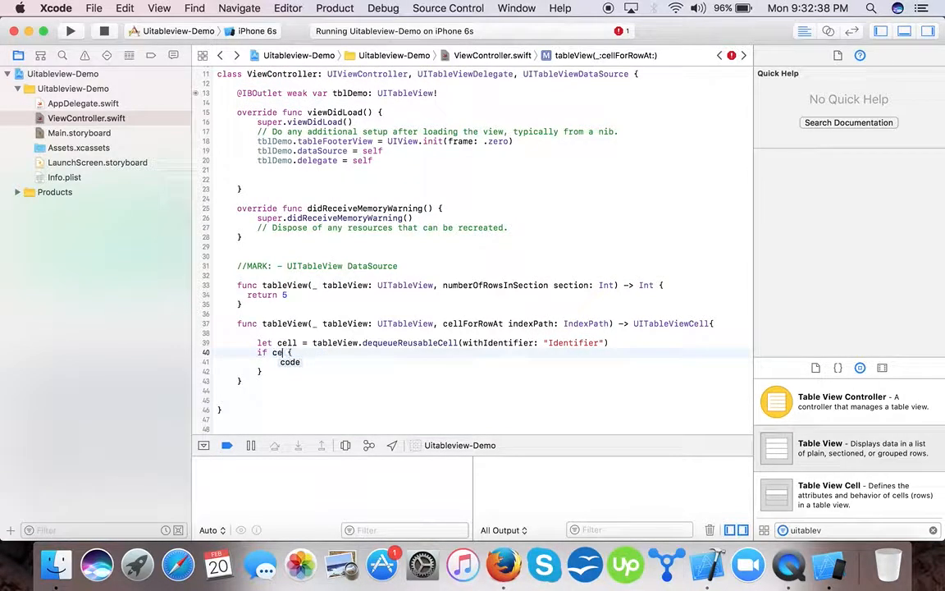
text(==)
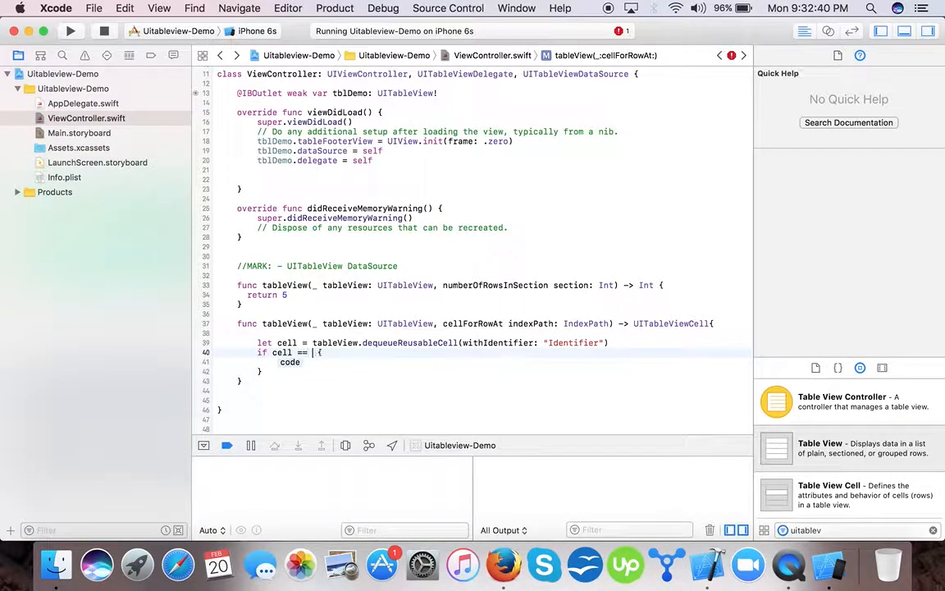
text(nil)
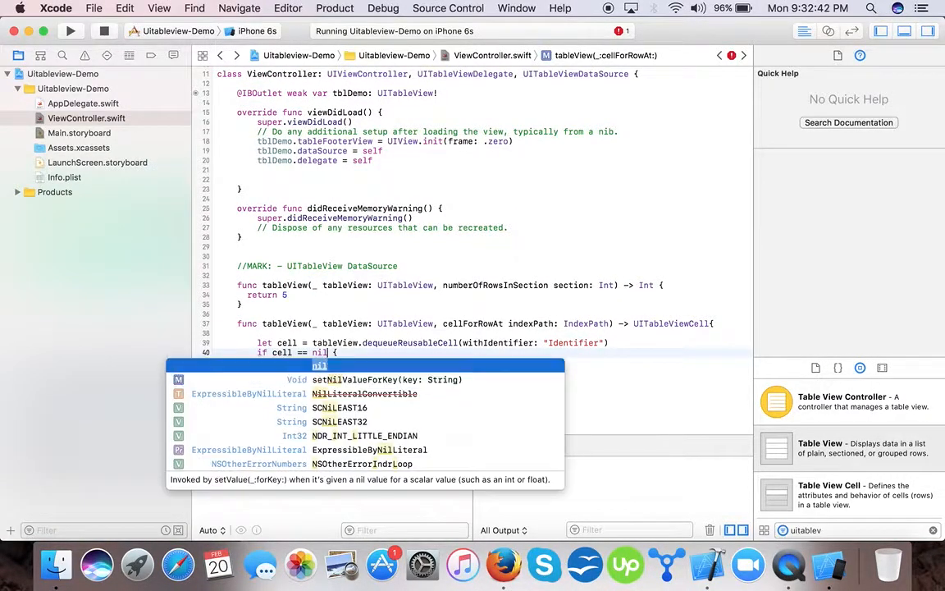
text(cell =)
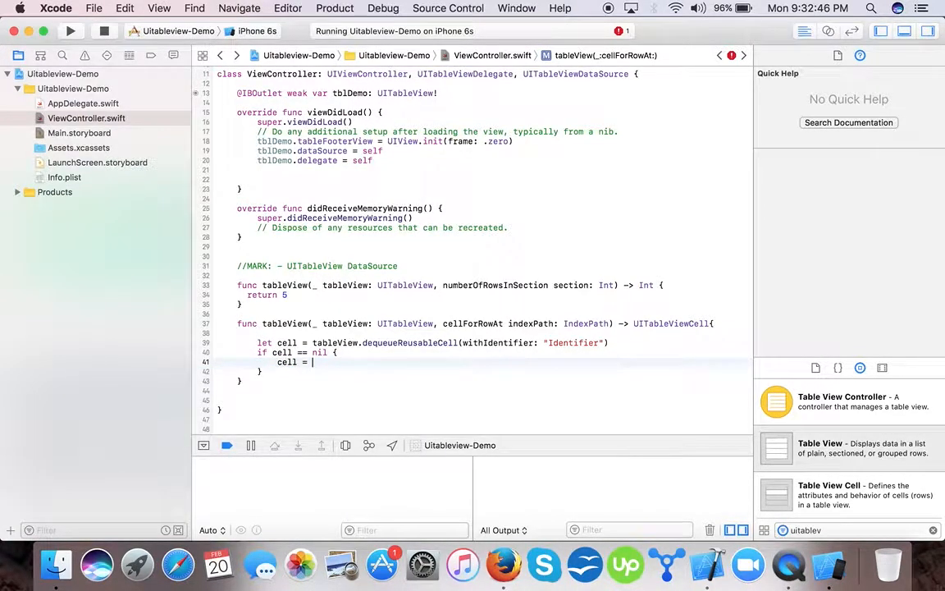
text(ui)
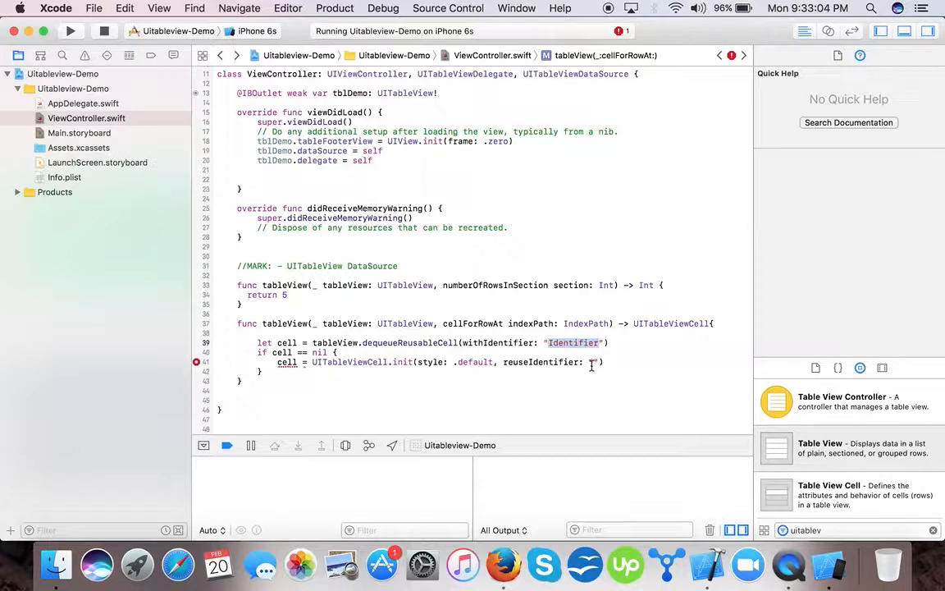
text(Identifier)
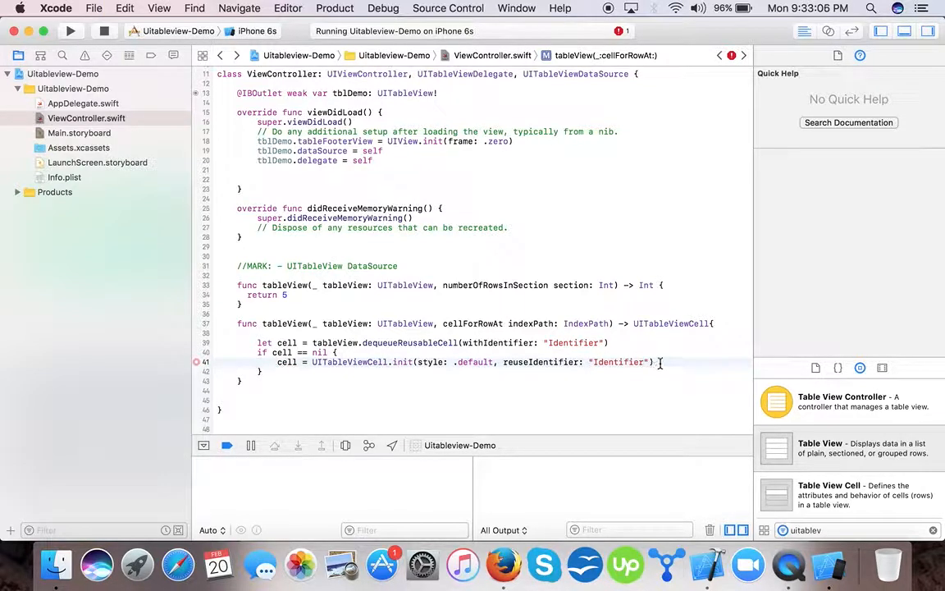
- Set the cell's text to "Test Row", return it, and run the app
text(cell)
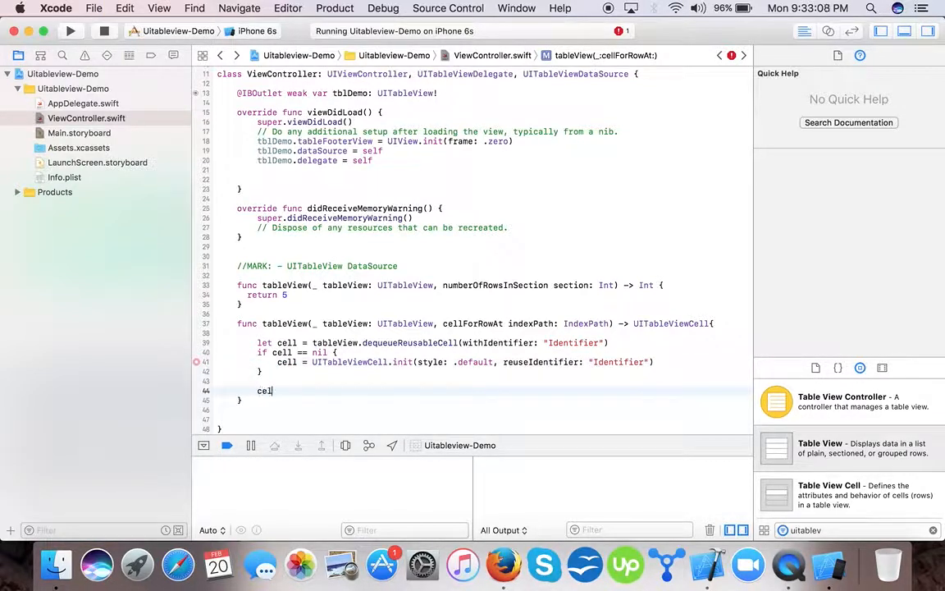
text(?.textLabel)
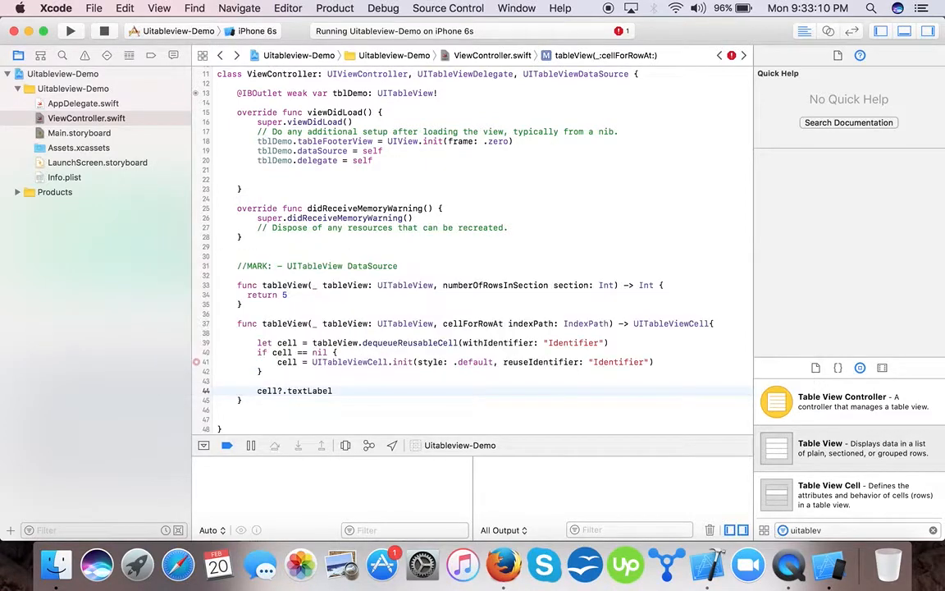
text(?.text)
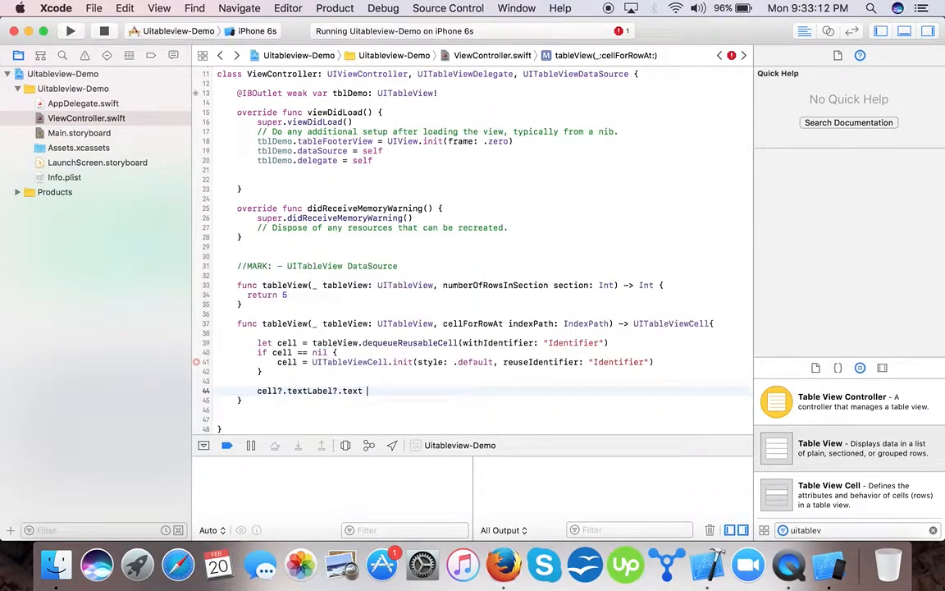
text(= "Test)
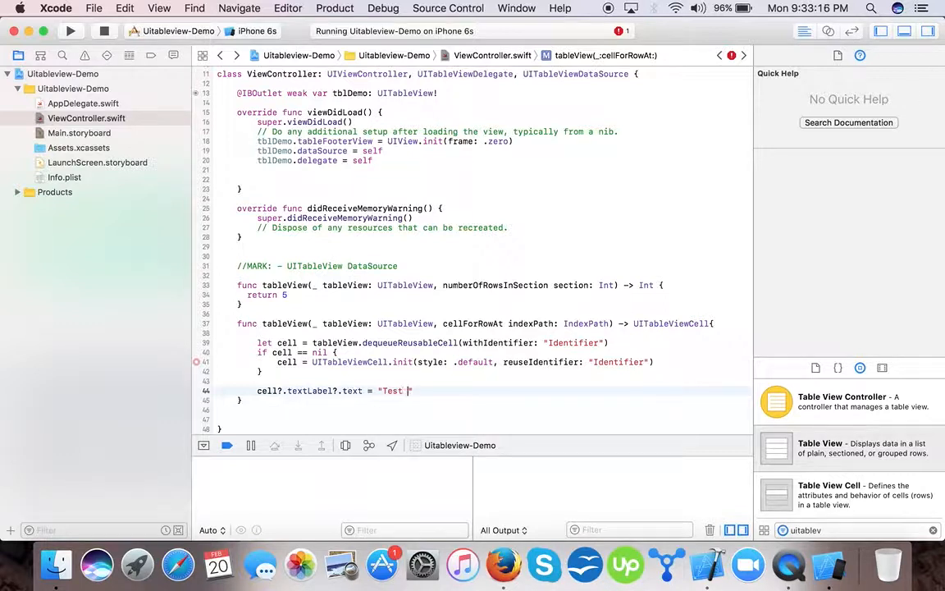
text(Row)
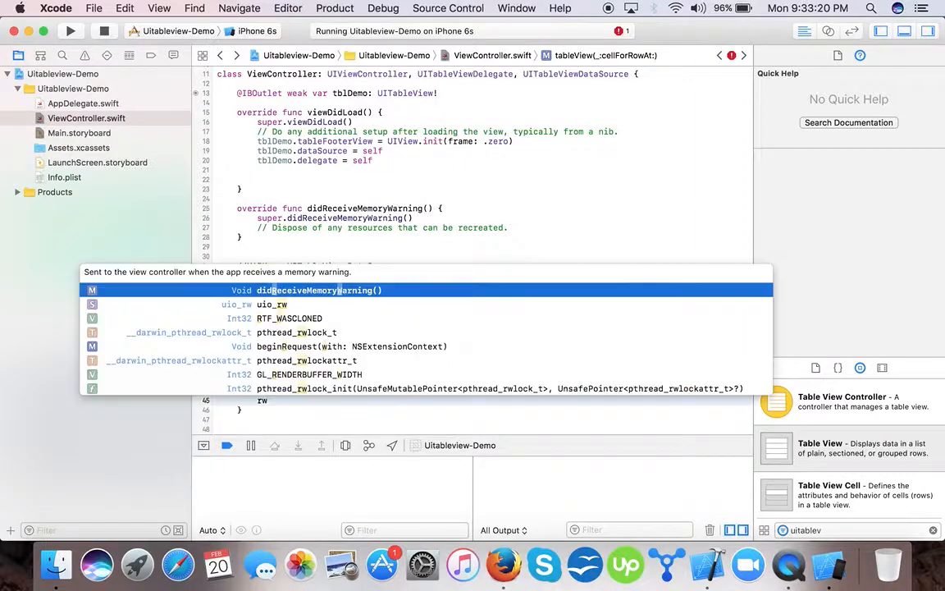
text(retur)
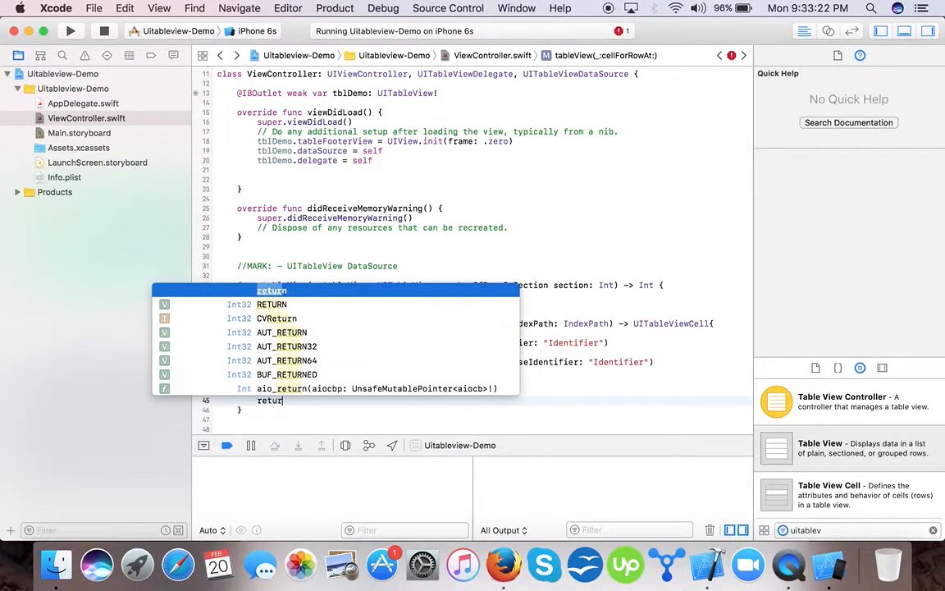
text(cell)
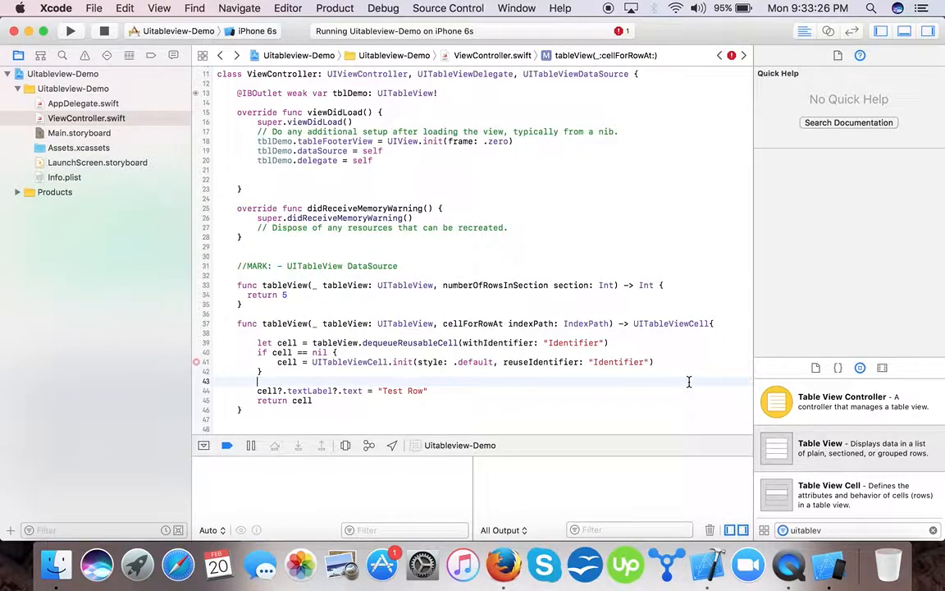
click(70, 30)
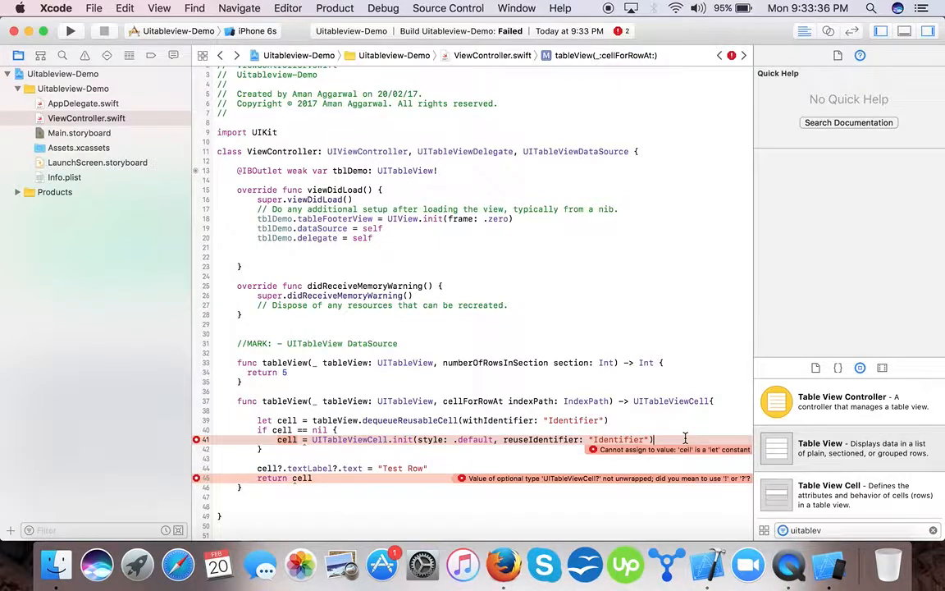
- Fix the cell declaration as a mutable UITableViewCell returned force-unwrapped, then rebuild and run
text(as UI)
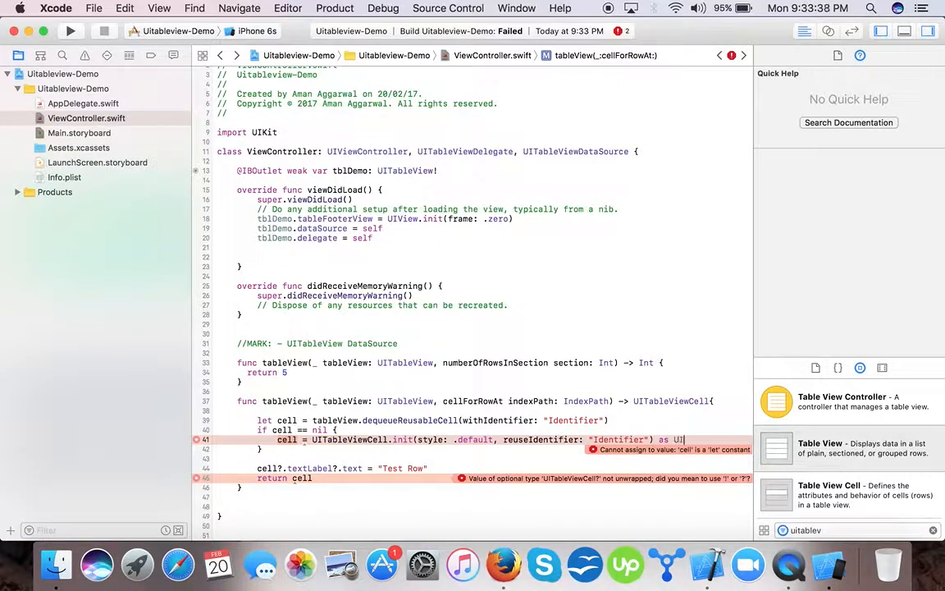
text(UITableViewCell)
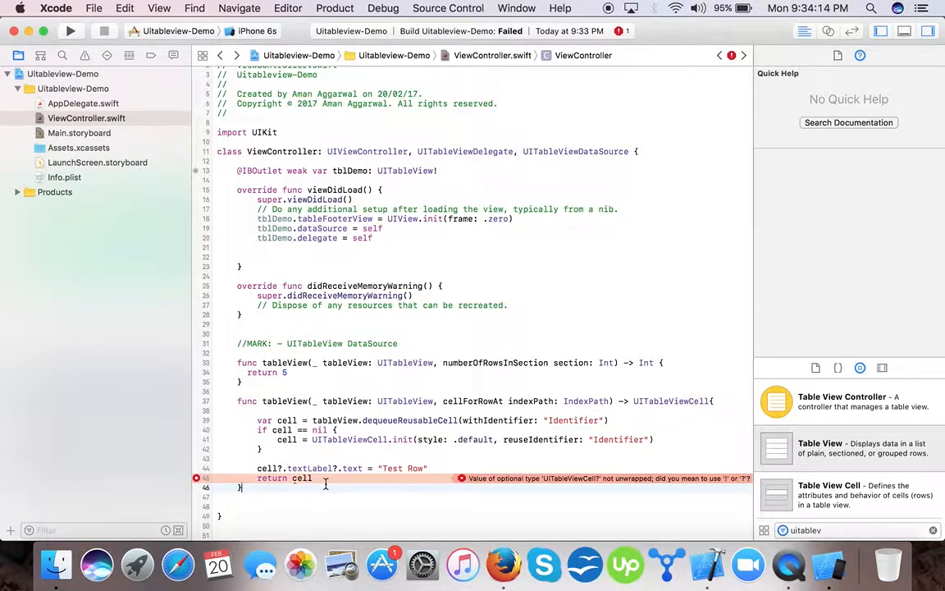
click(310, 479)
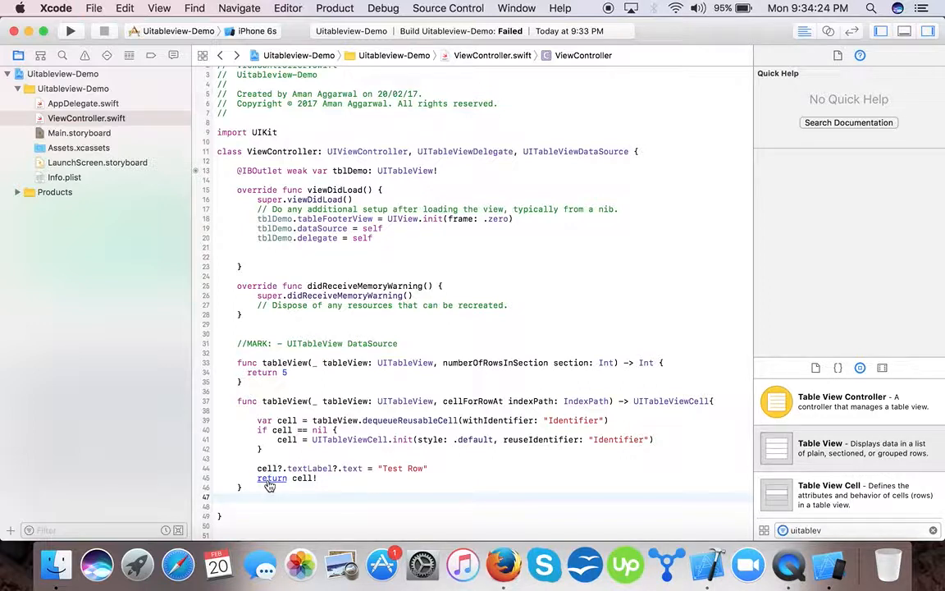
click(71, 30)
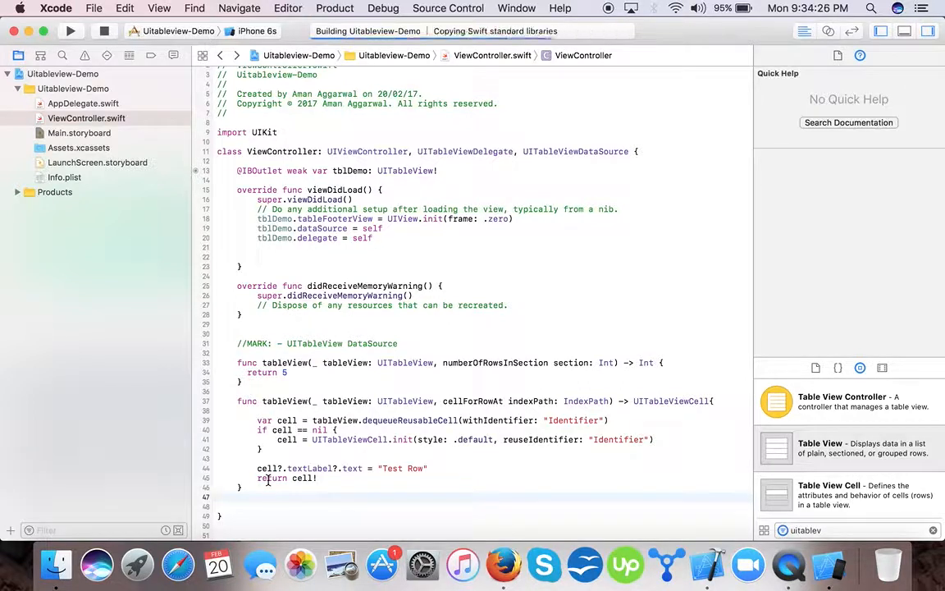
- Let the fixed app launch on the iPhone 6s simulator and return to 'return 5' in ViewController.swift
click(71, 32)
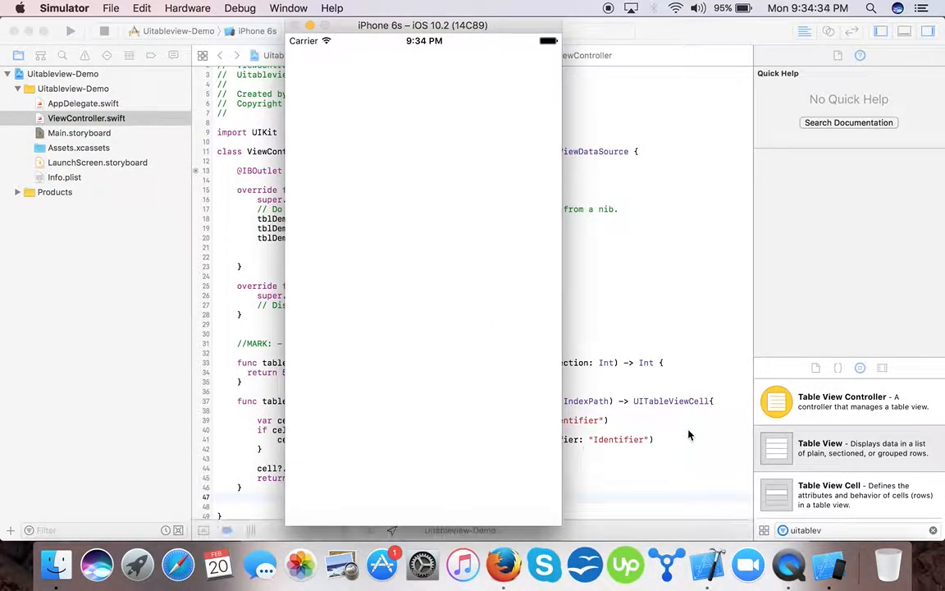
click(71, 31)
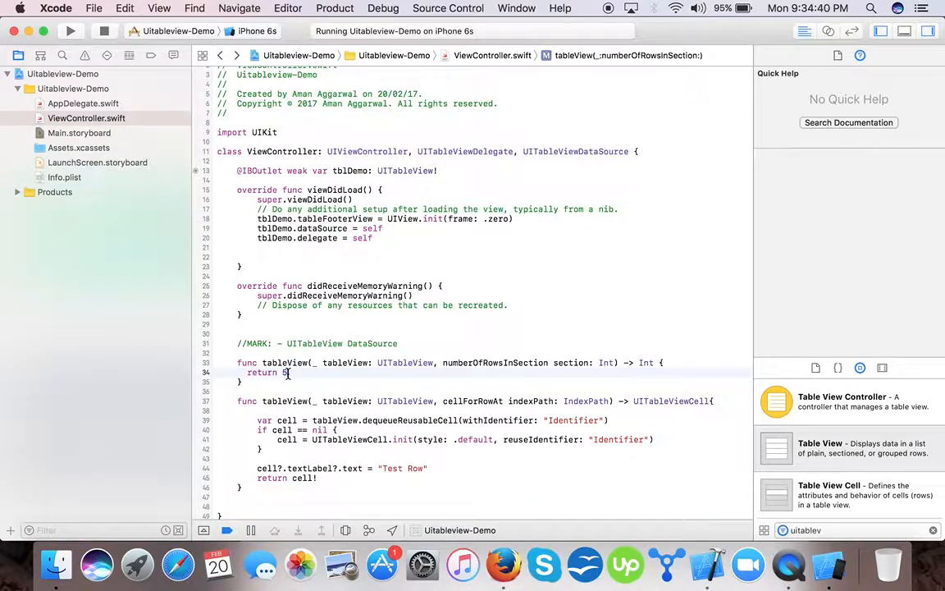
- Change numberOfRowsInSection to return 8 and run the app to show eight Test Row cells
text(8)
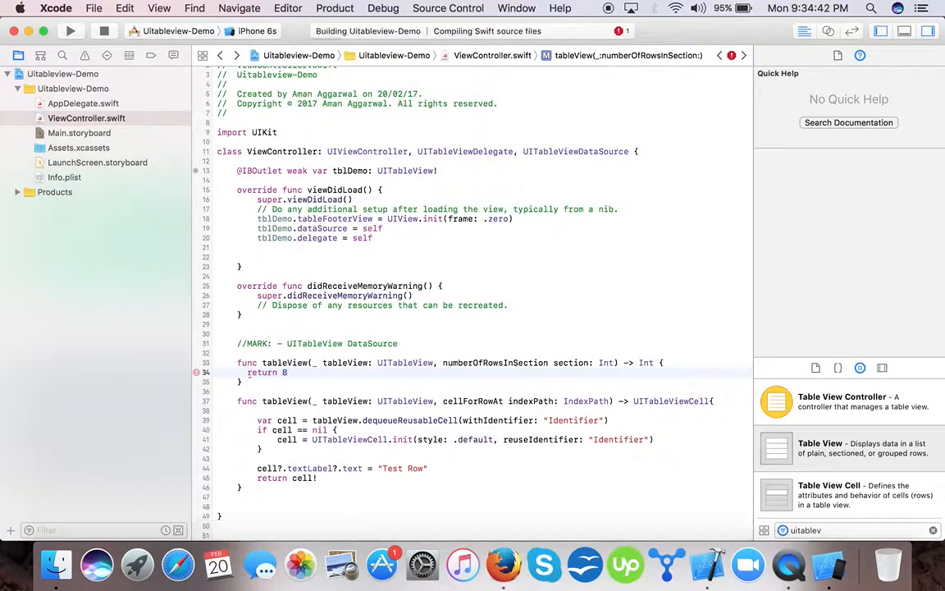
click(69, 30)
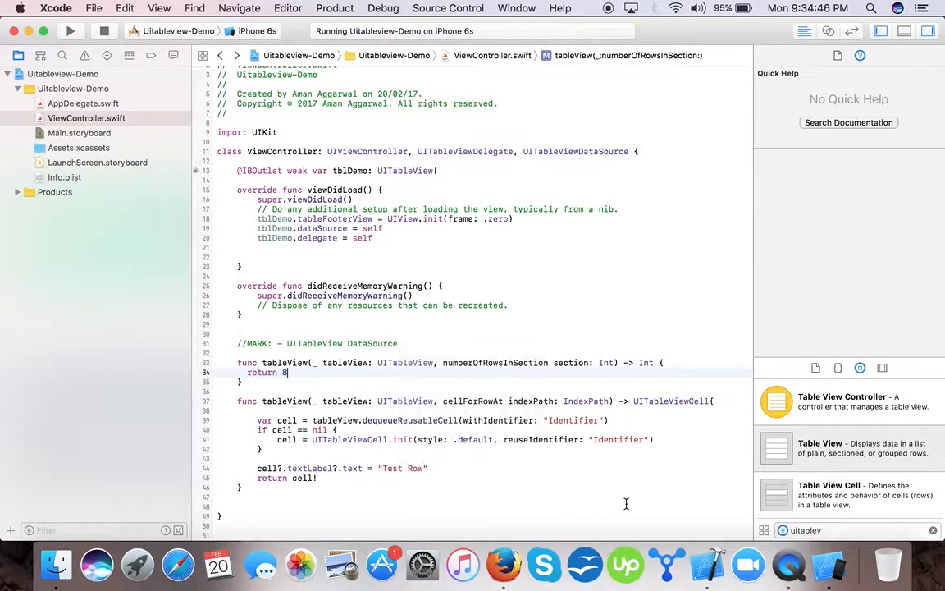
mouse_move(829, 564)
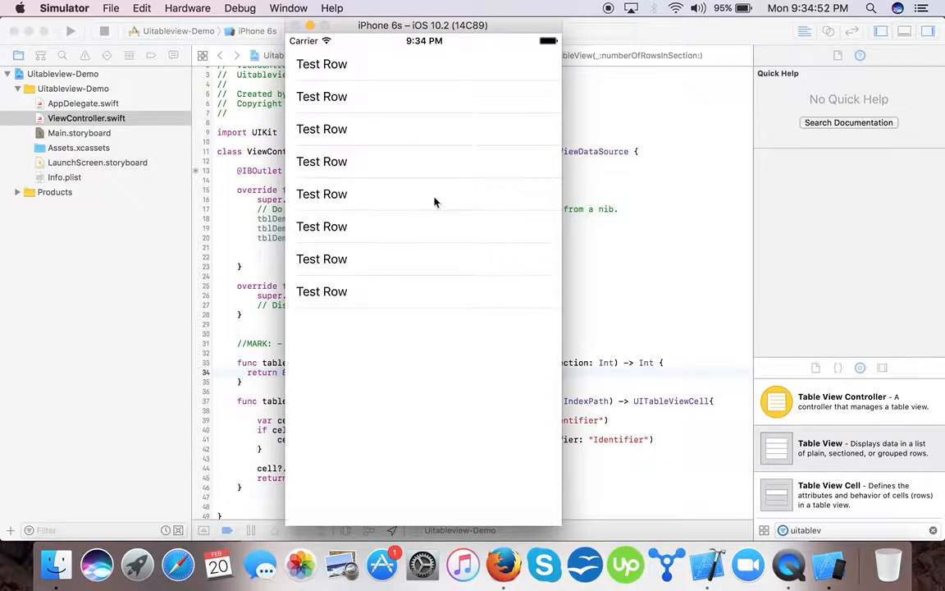
mouse_move(617, 345)
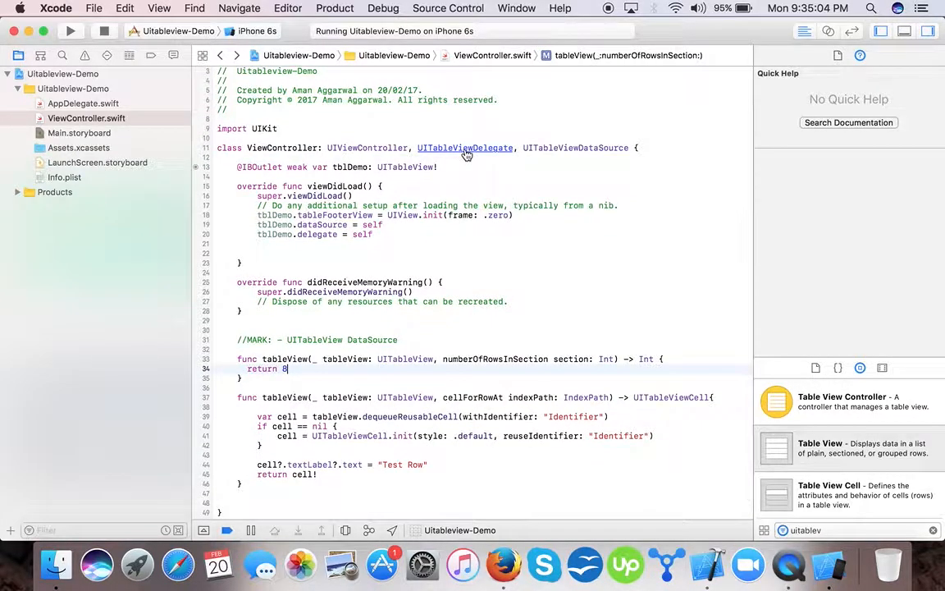
- Look up the didSelectRowAt declaration in the UITableViewDelegate protocol by searching 'didsele', then go back to ViewController.swift
click(465, 147)
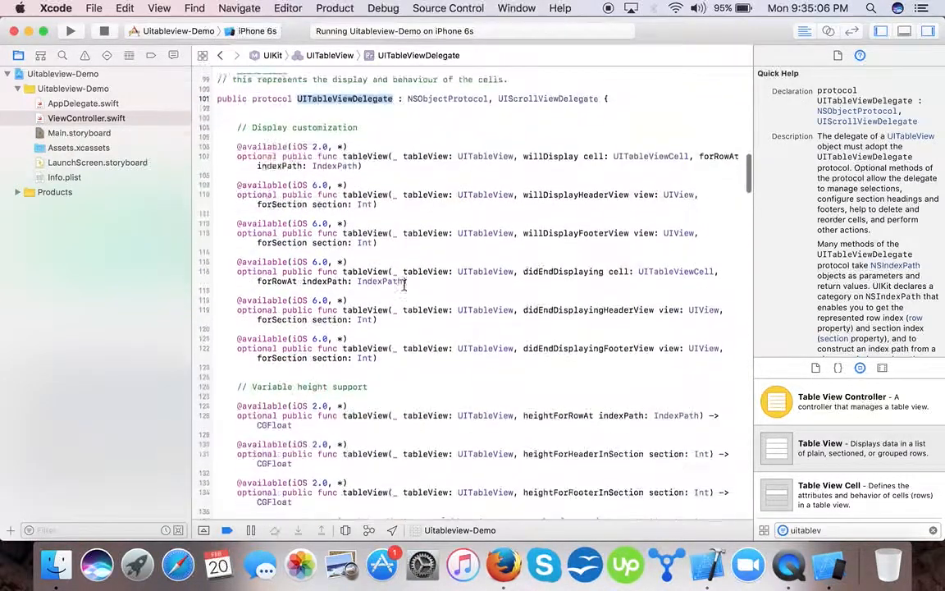
scroll(down, 3)
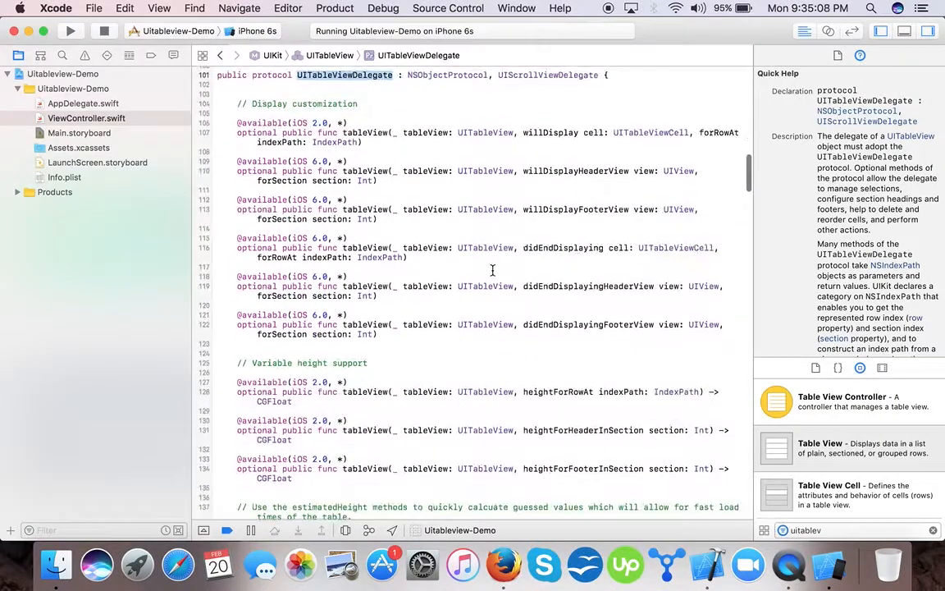
scroll(down, 3)
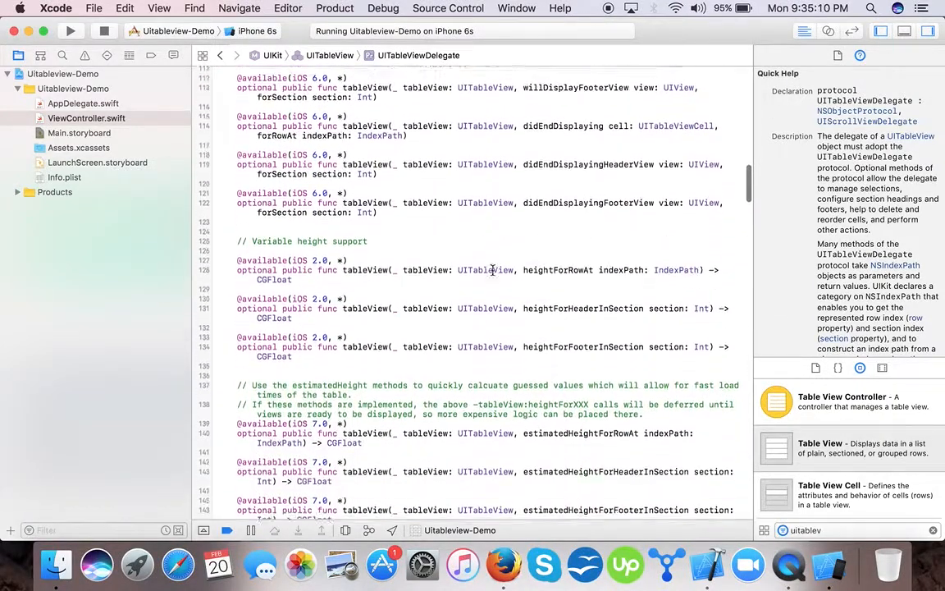
scroll(down, 3)
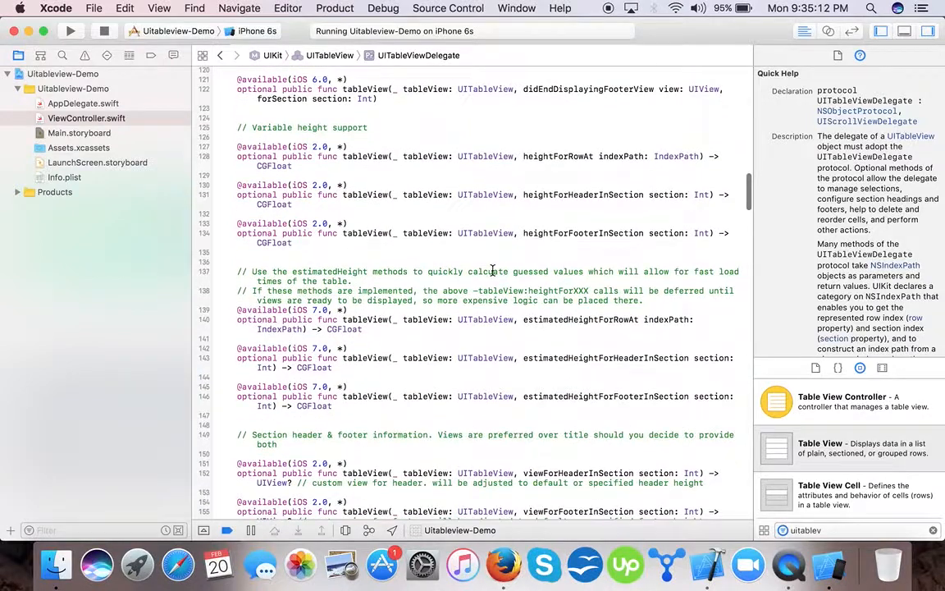
text(didsele)
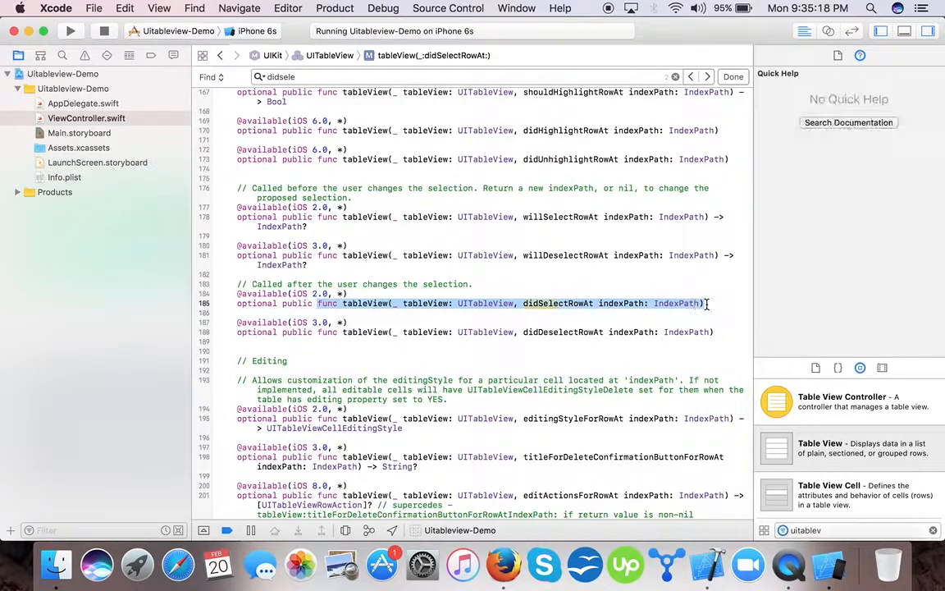
click(220, 56)
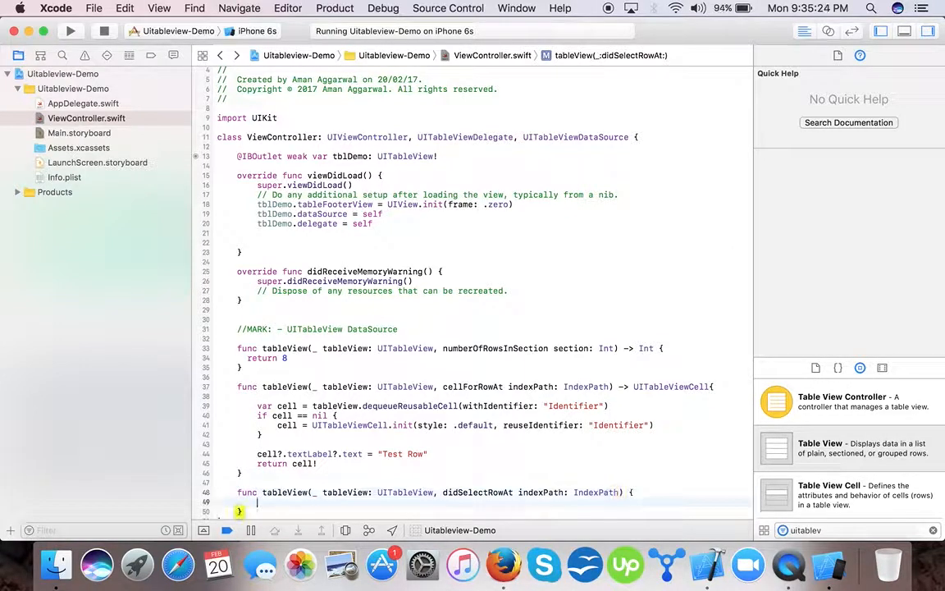
- Make didSelectRowAt print "row selected", run the app and tap the first Test Row
text(print()
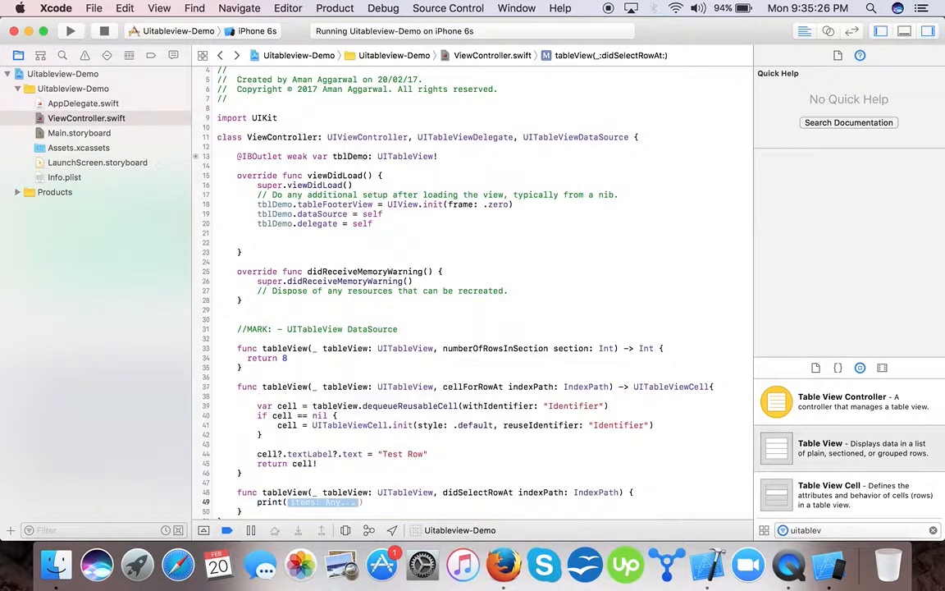
text(")
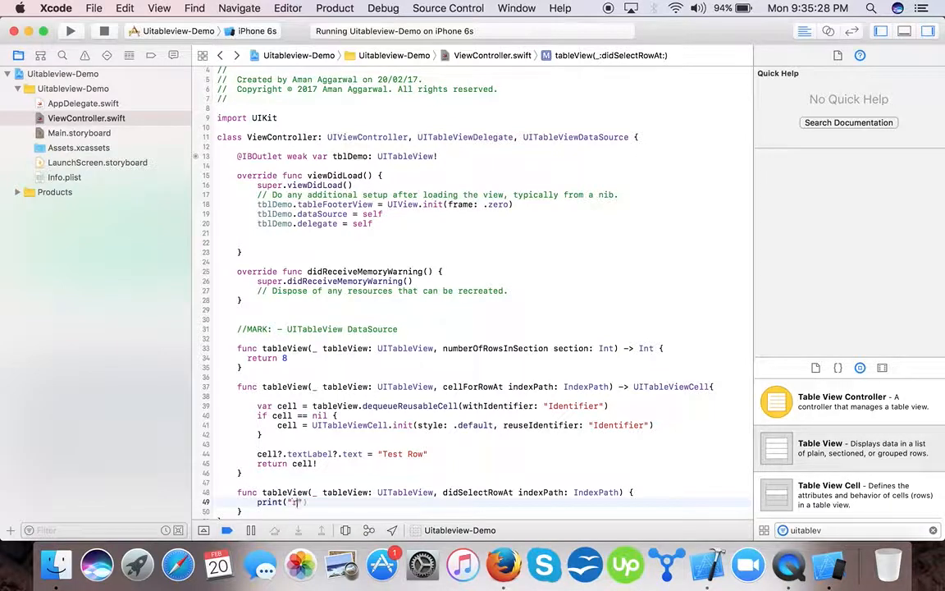
text(row selected)
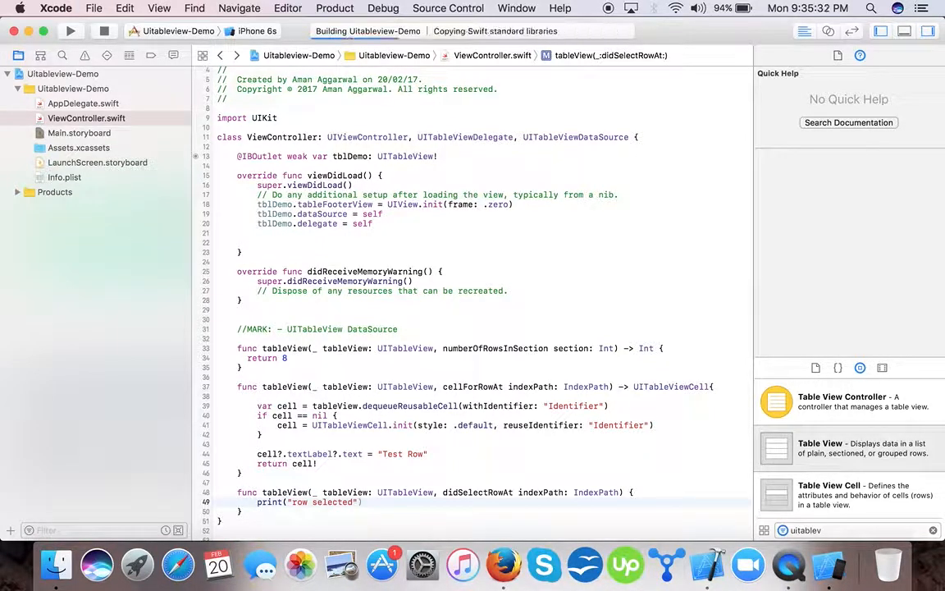
click(71, 32)
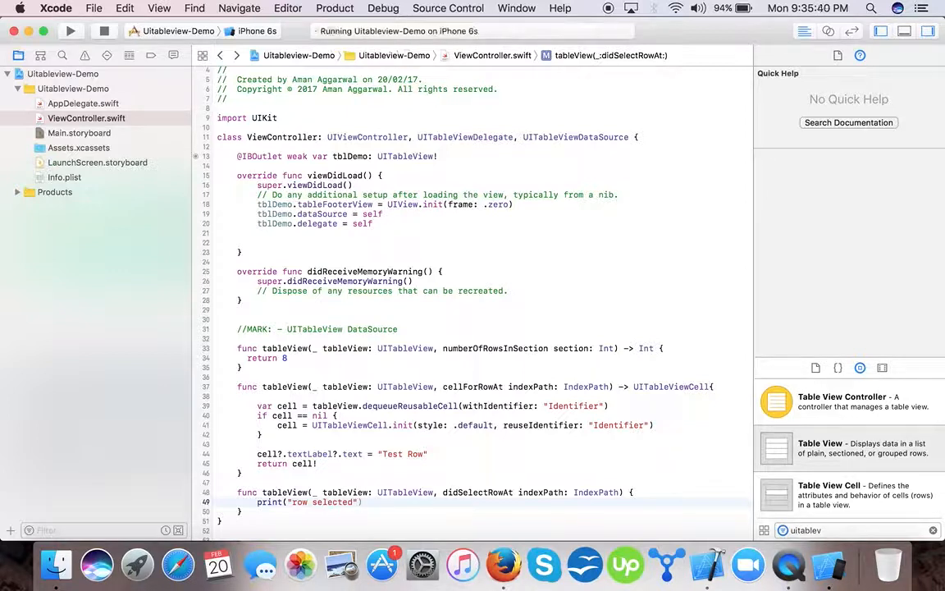
click(71, 32)
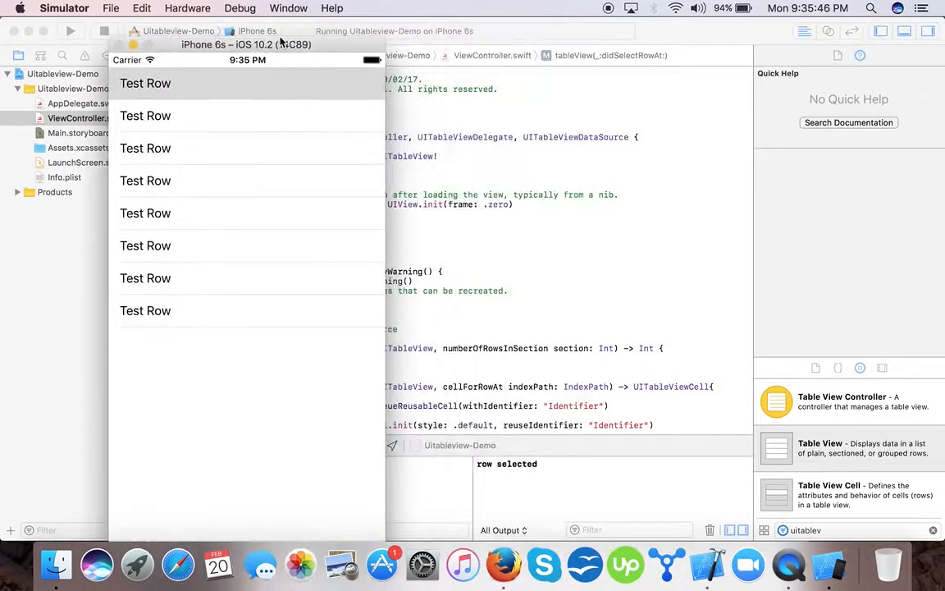
- Tap more Test Row cells so the console logs "row selected" for each tap
click(145, 214)
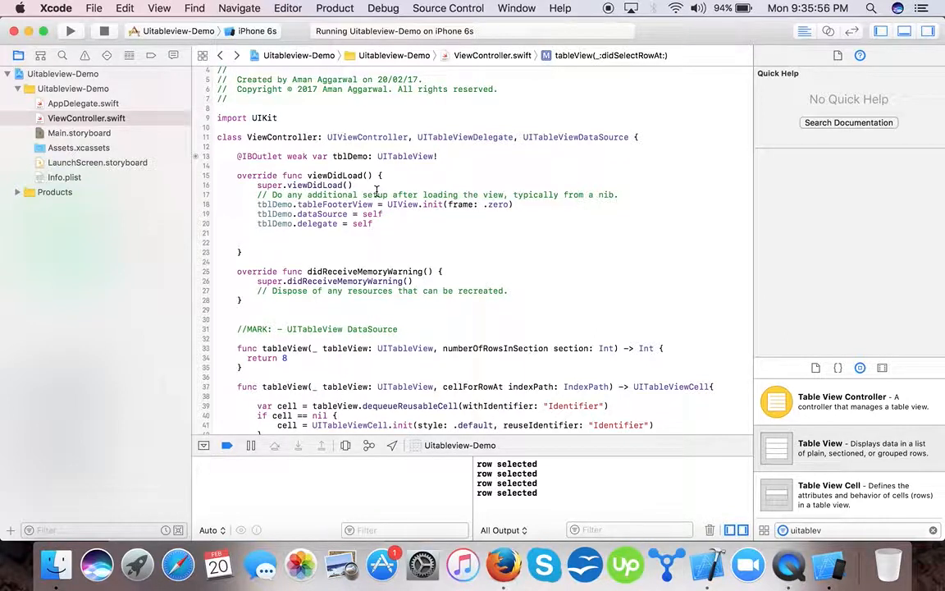
scroll(down, 3)
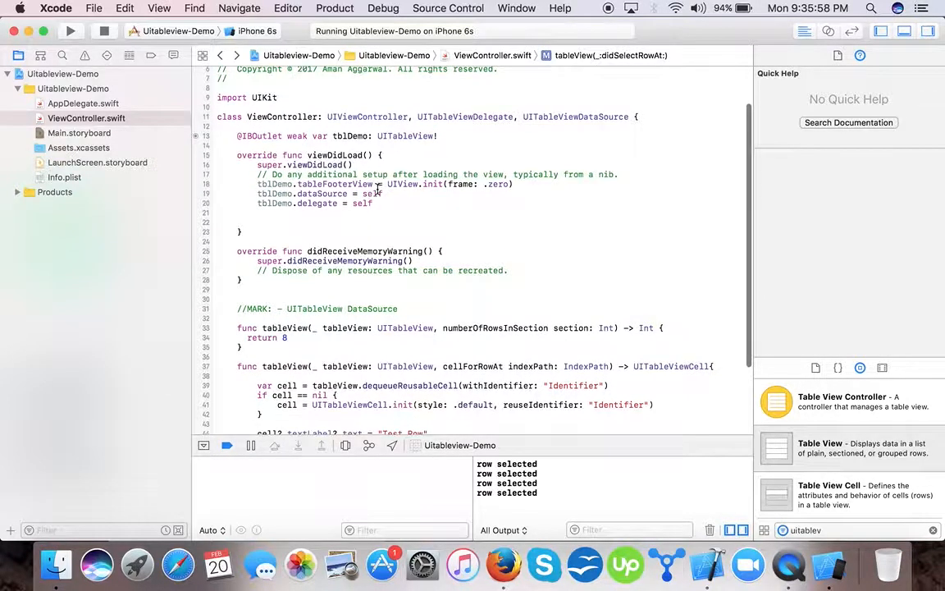